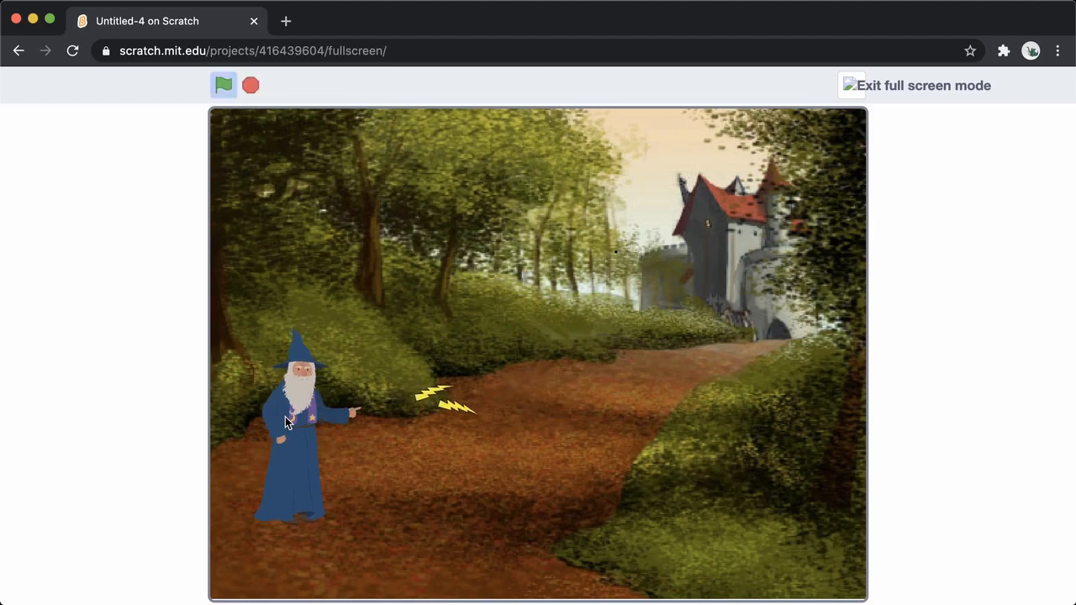
# Step: Watch the wizard cast its lightning spell, then leave full screen for the editor
pyautogui.click(250, 85)
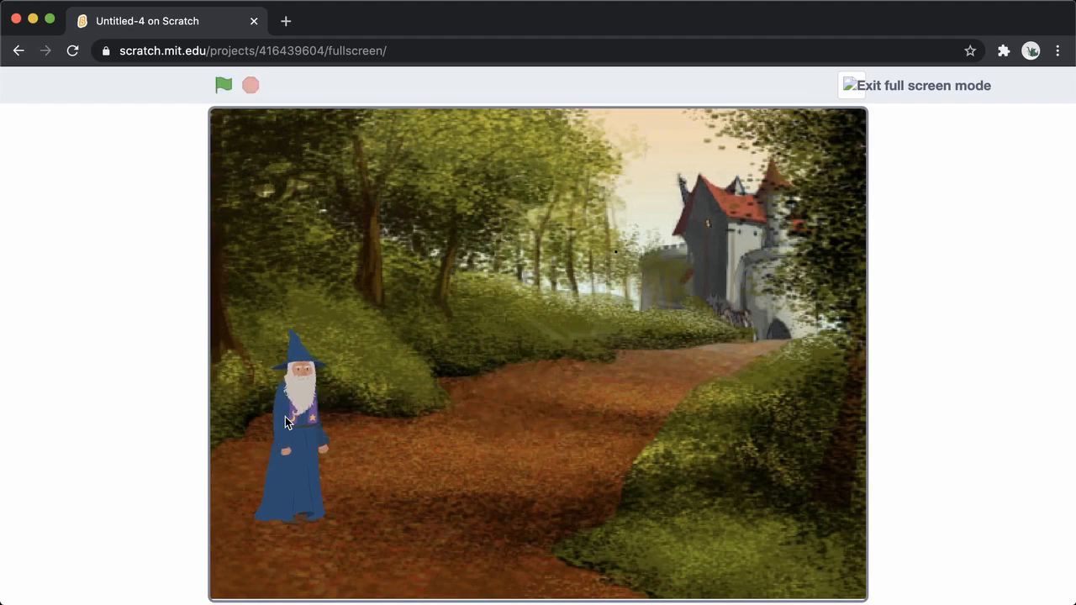
pyautogui.click(851, 85)
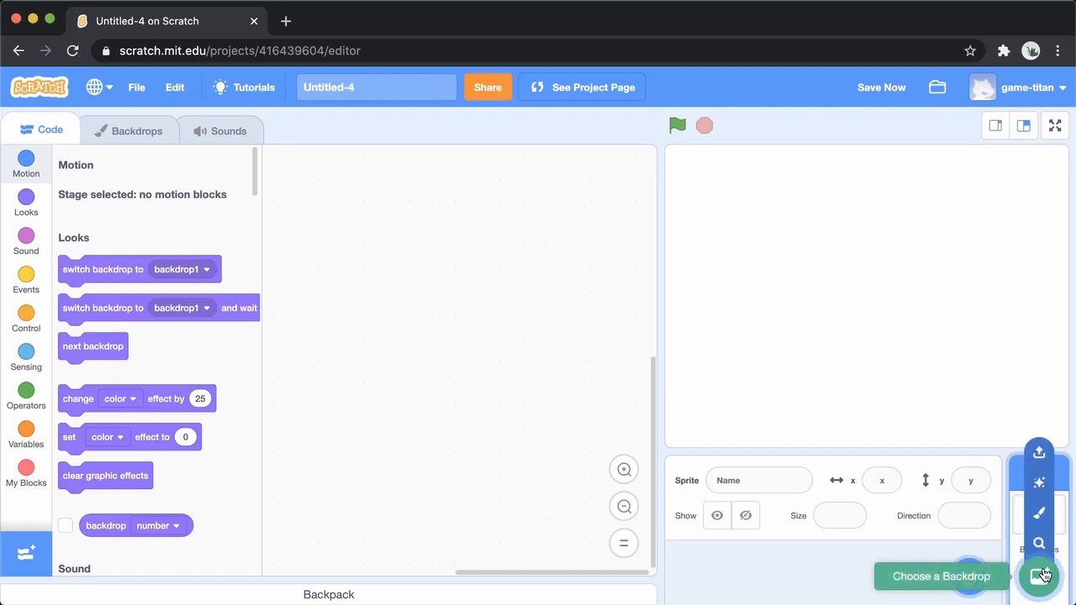
# Step: Choose the Castle 2 forest-path backdrop from the library for the stage
pyautogui.click(1040, 576)
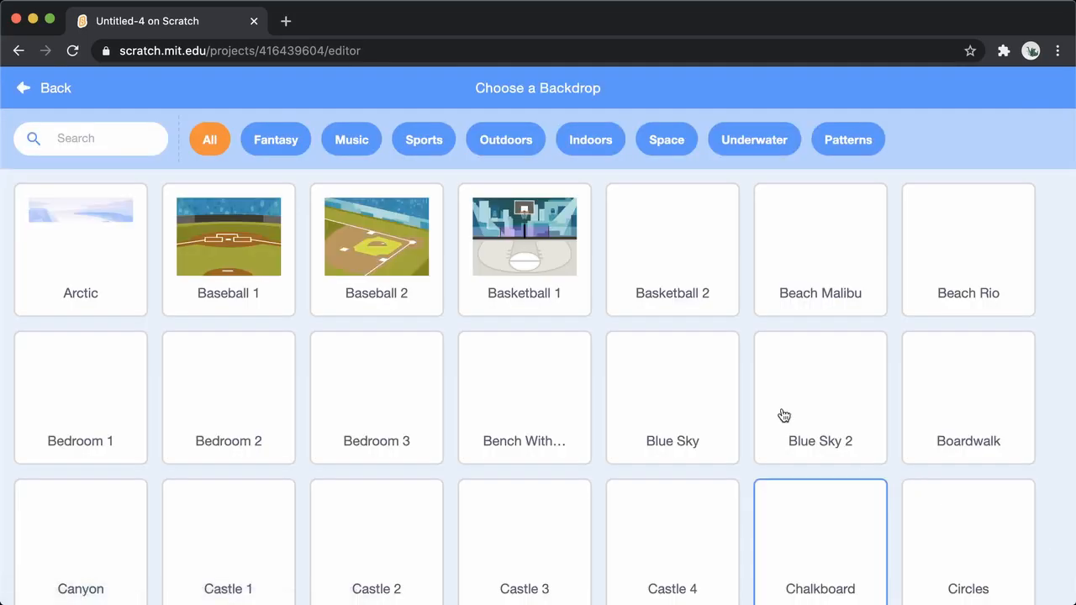
pyautogui.scroll(-3)
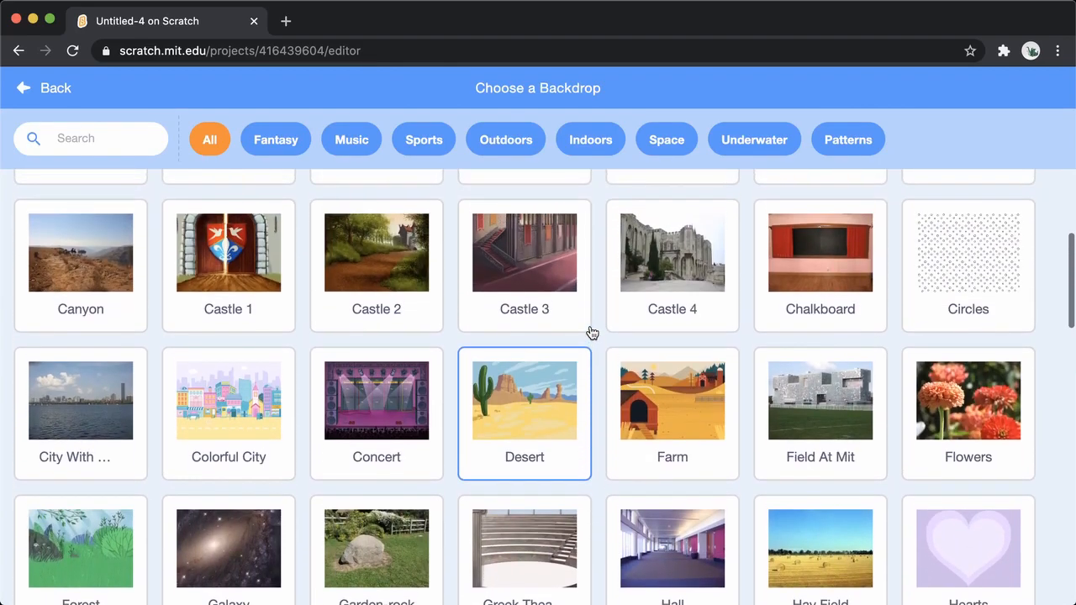
pyautogui.click(524, 400)
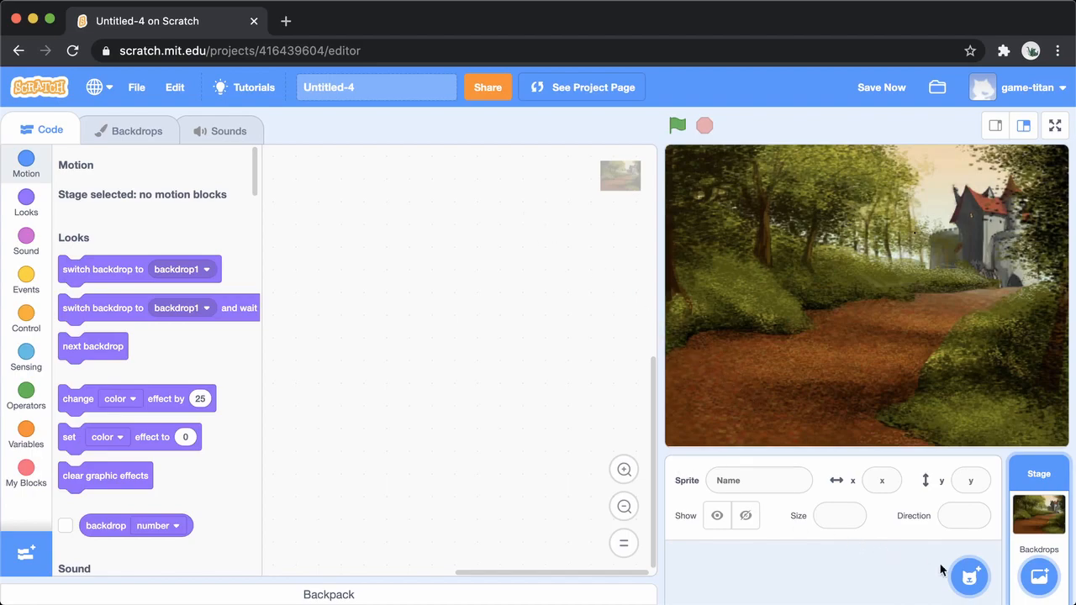
# Step: Add the Wizard sprite from the Fantasy category and start editing its size
pyautogui.click(969, 577)
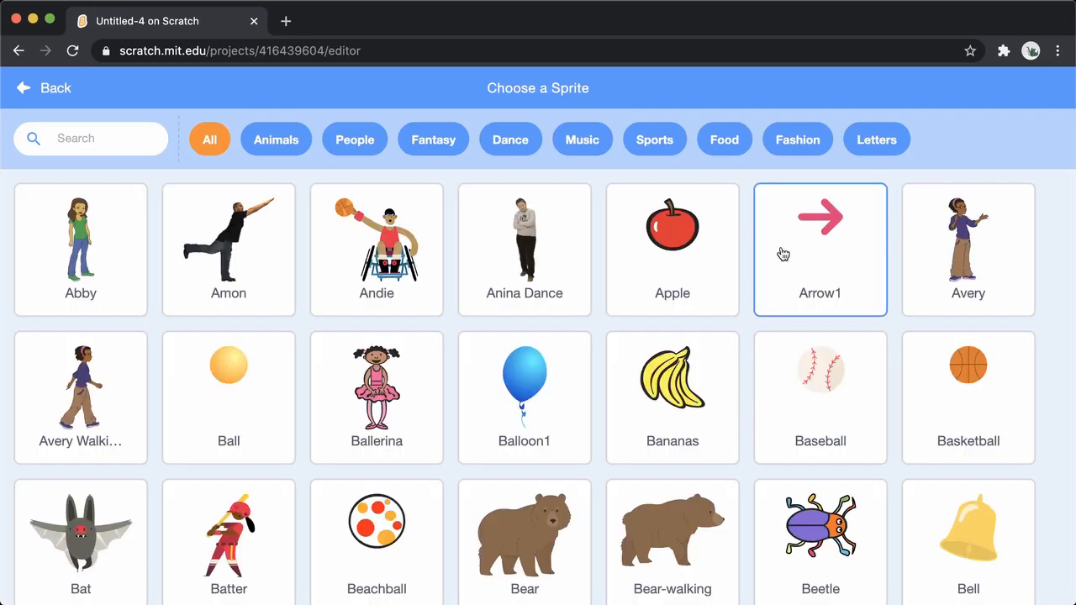
pyautogui.click(433, 140)
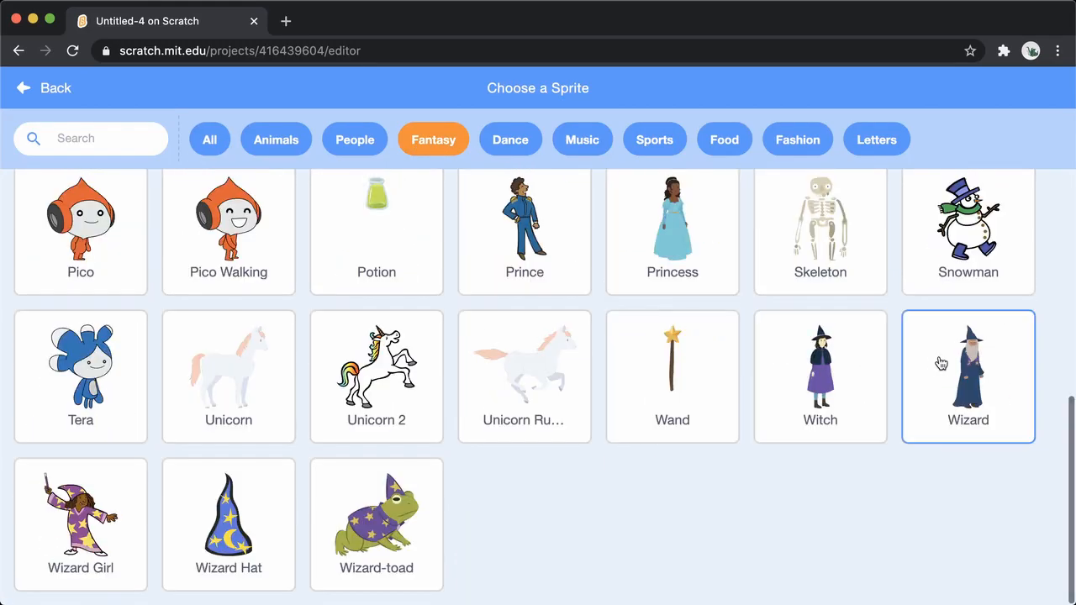
pyautogui.click(967, 376)
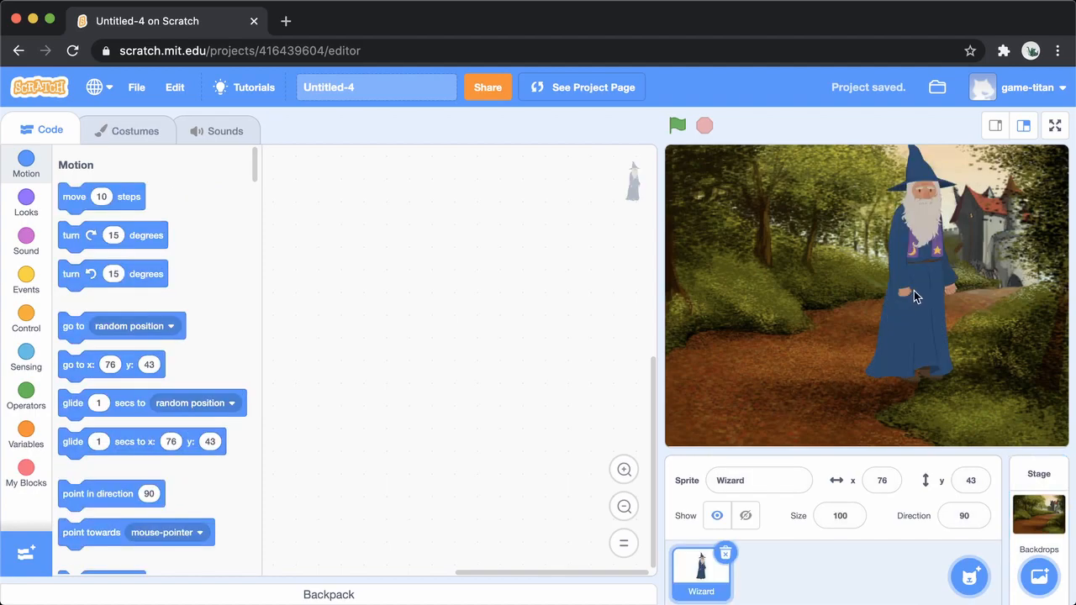
pyautogui.click(839, 515)
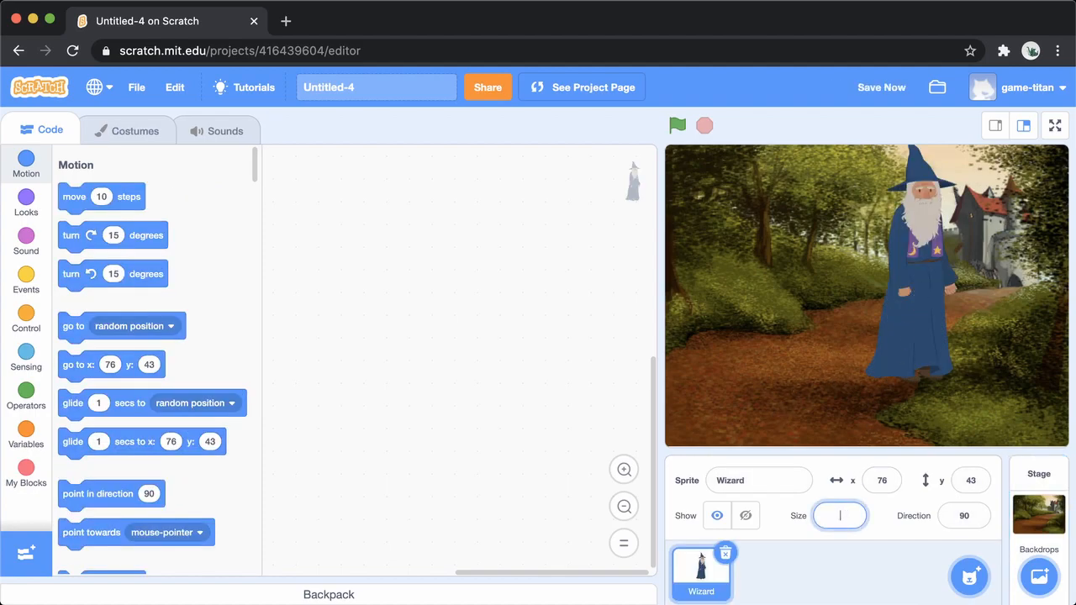
# Step: Set the wizard's size to 50 and give it a set brightness effect to 20 block
pyautogui.write('50')
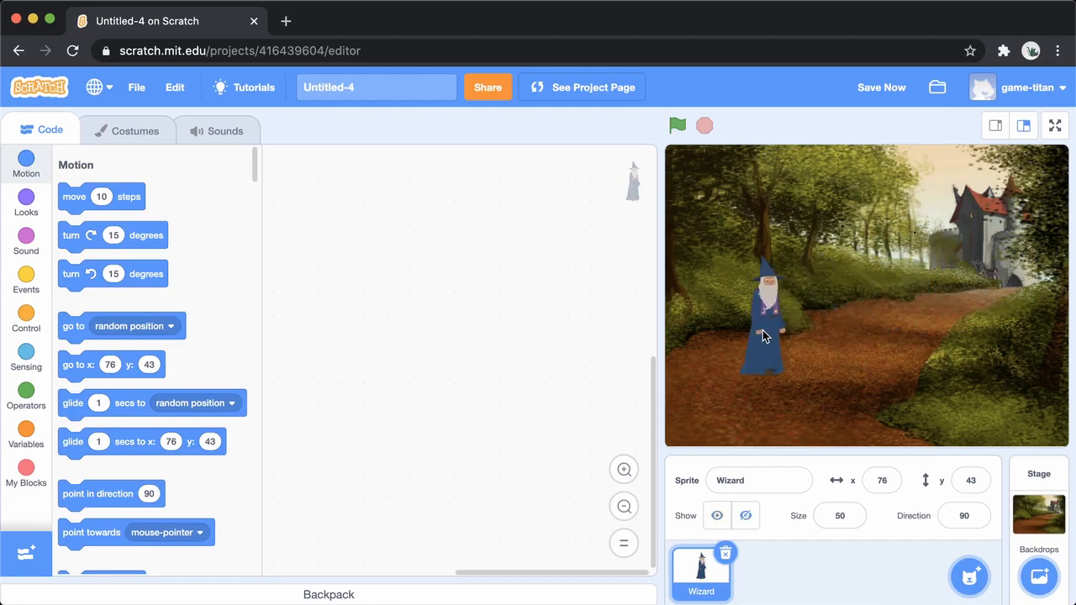
pyautogui.click(25, 201)
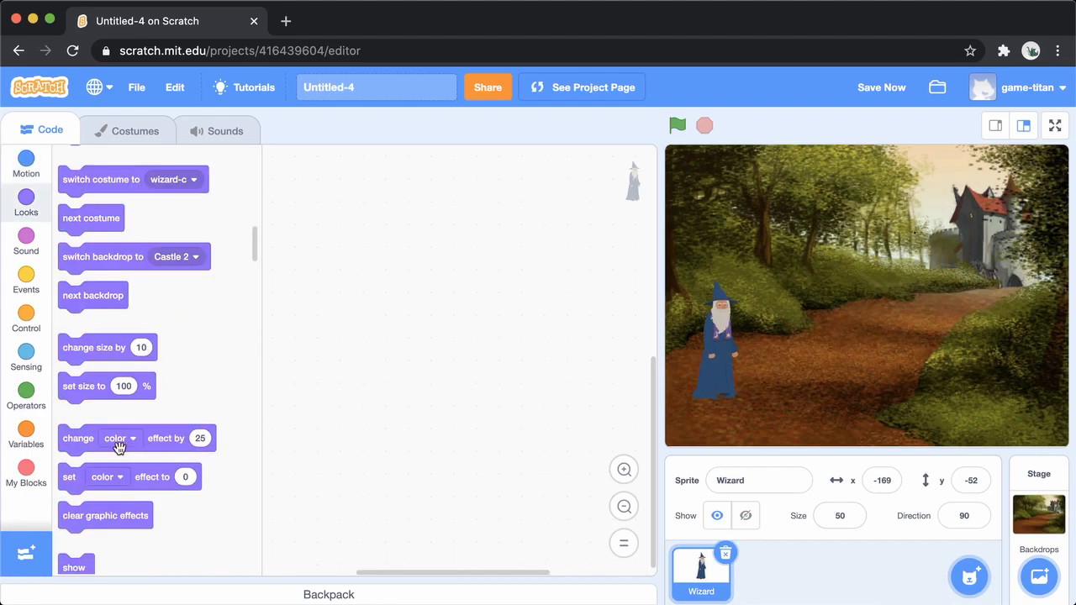
pyautogui.click(106, 476)
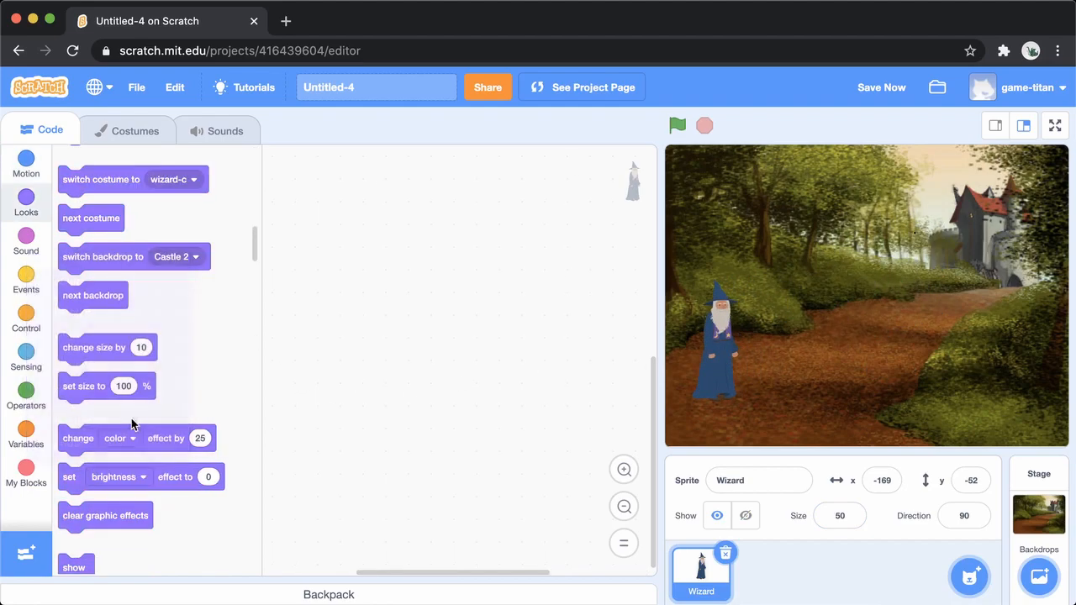
pyautogui.moveTo(69, 477); pyautogui.dragTo(443, 303)
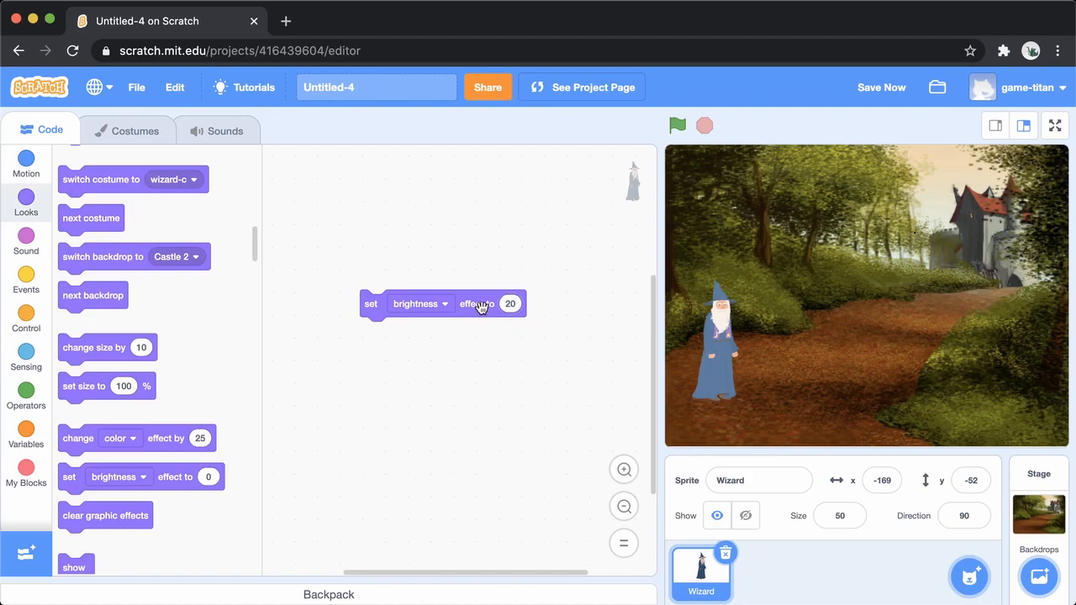
# Step: Start the brightness script when the green flag is clicked, then stop the project
pyautogui.click(25, 282)
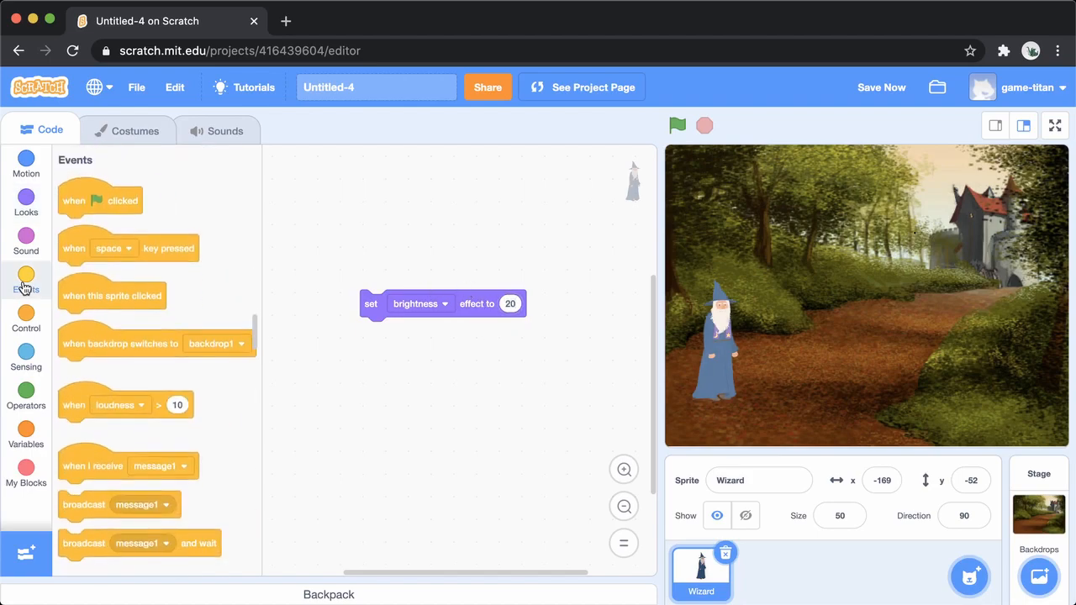
pyautogui.moveTo(100, 200); pyautogui.dragTo(443, 243)
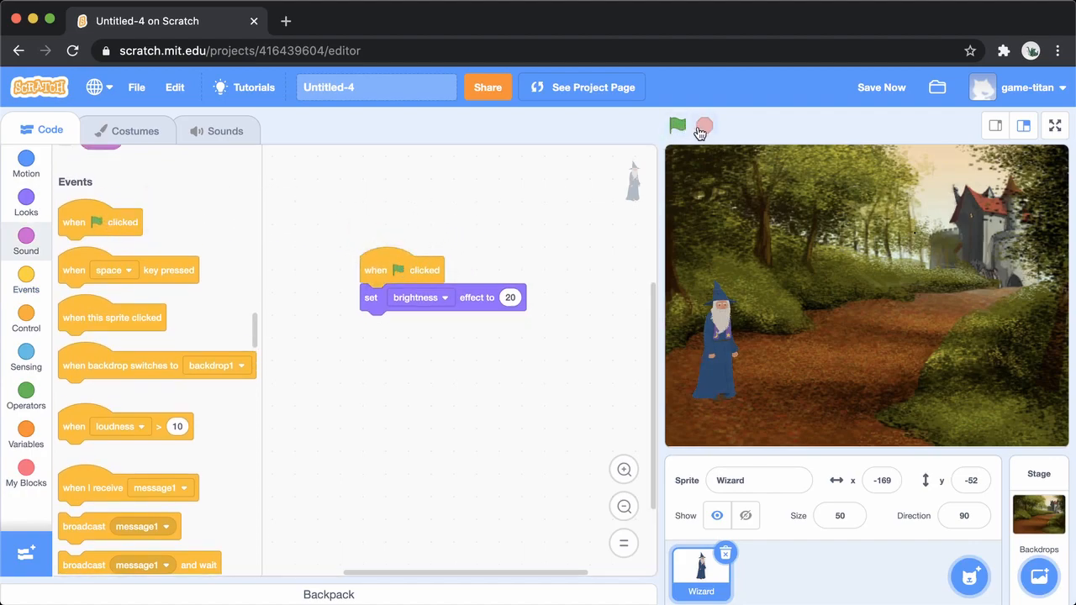
pyautogui.click(677, 125)
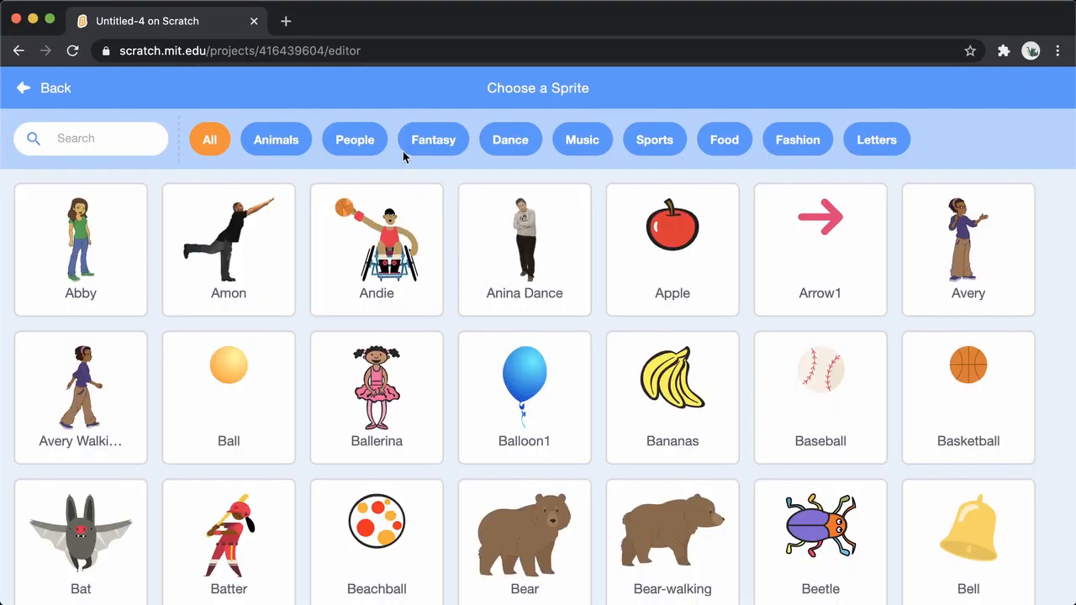
# Step: Add the Lightning sprite from the Fantasy category and shrink its size
pyautogui.click(432, 139)
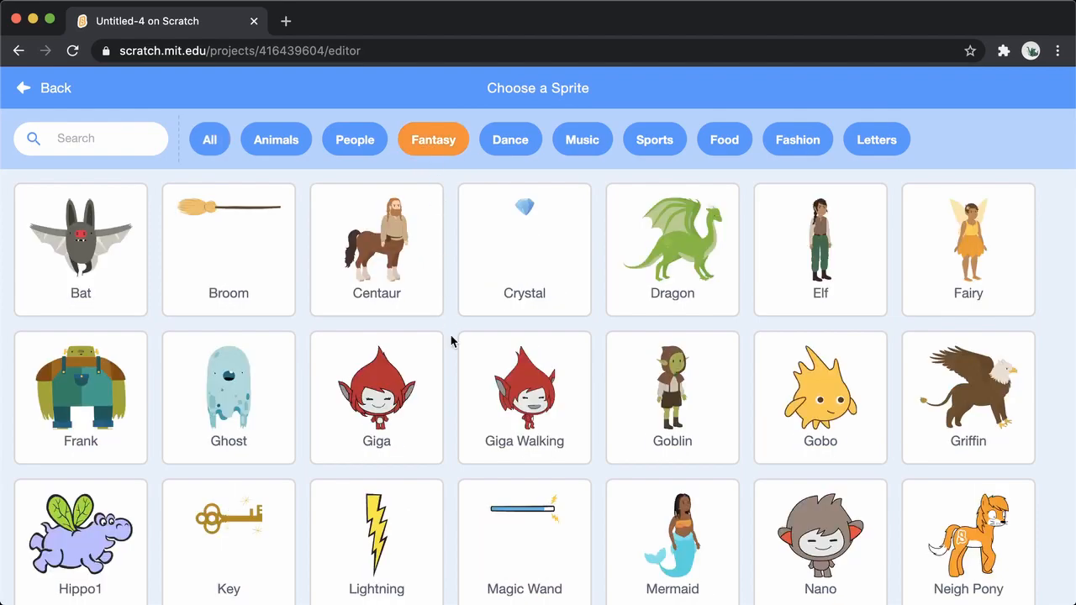
pyautogui.click(377, 538)
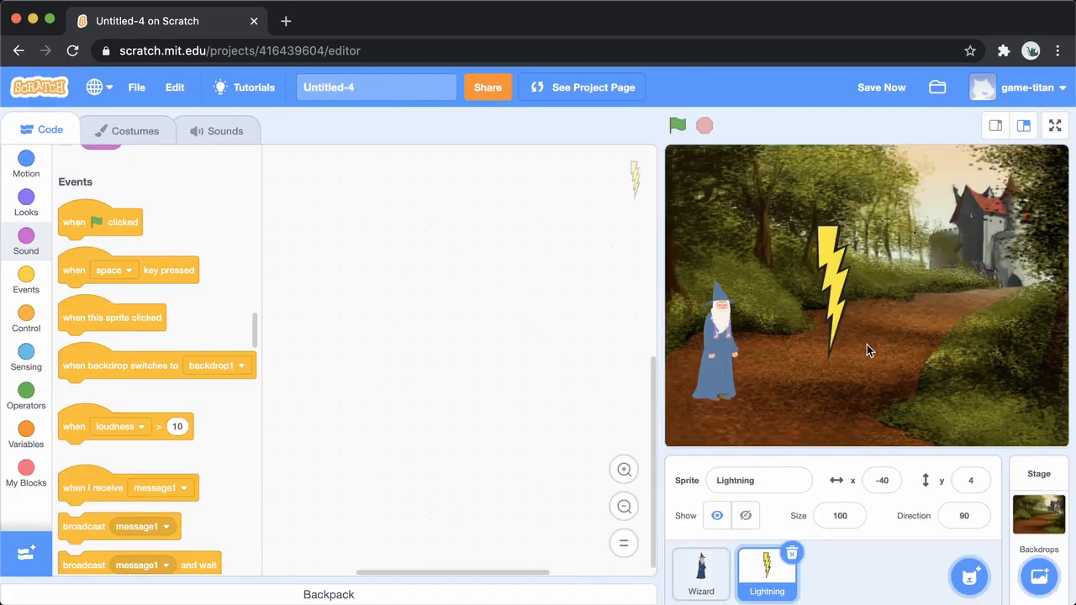
pyautogui.write('12')
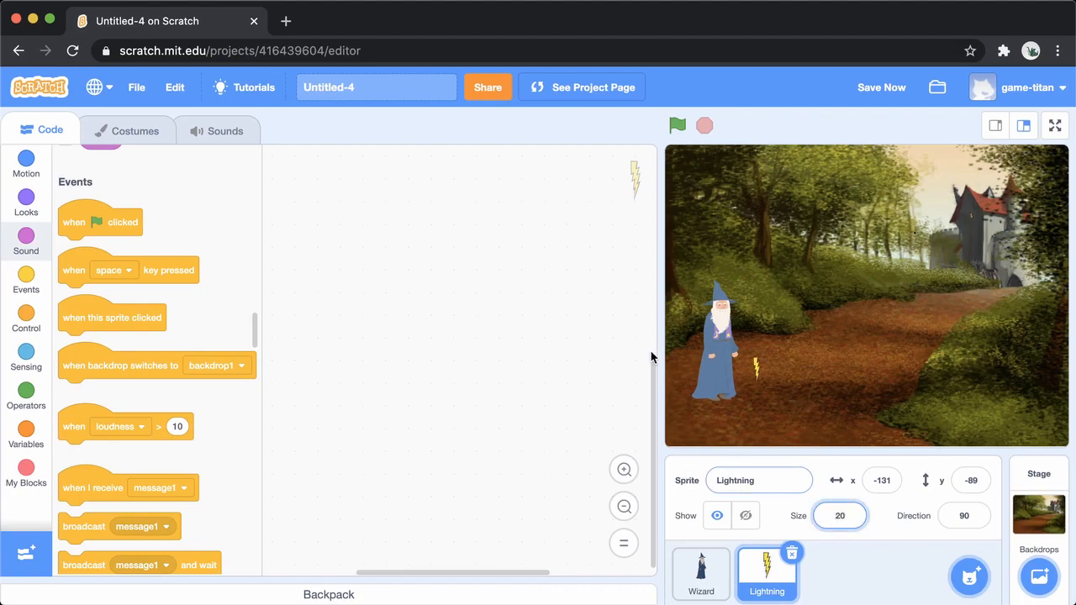
pyautogui.moveTo(137, 214)
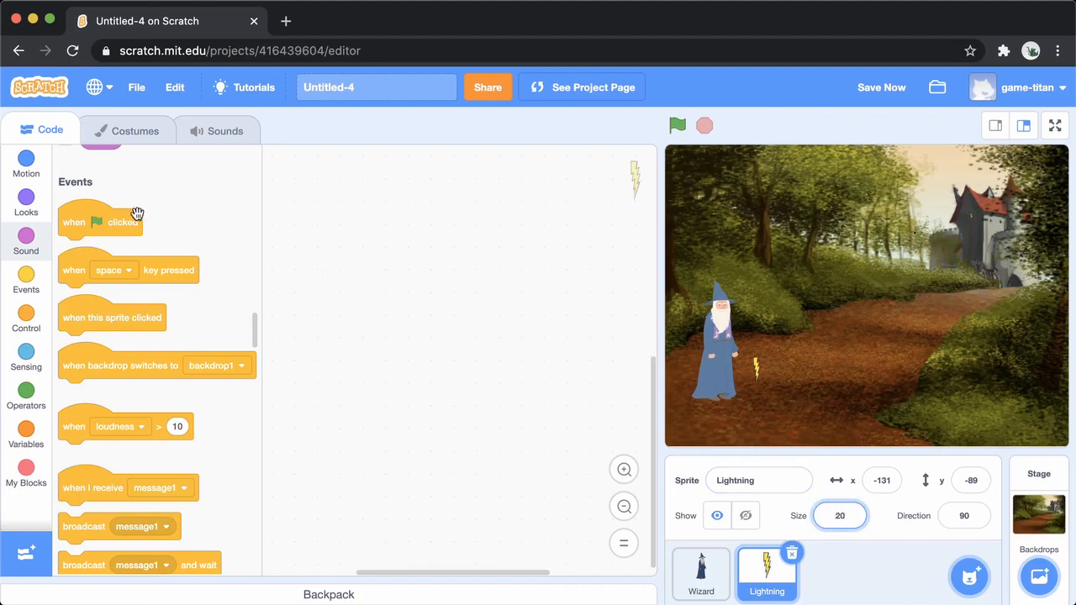
# Step: Give the Lightning sprite a when I start as a clone hat block from Control
pyautogui.click(25, 318)
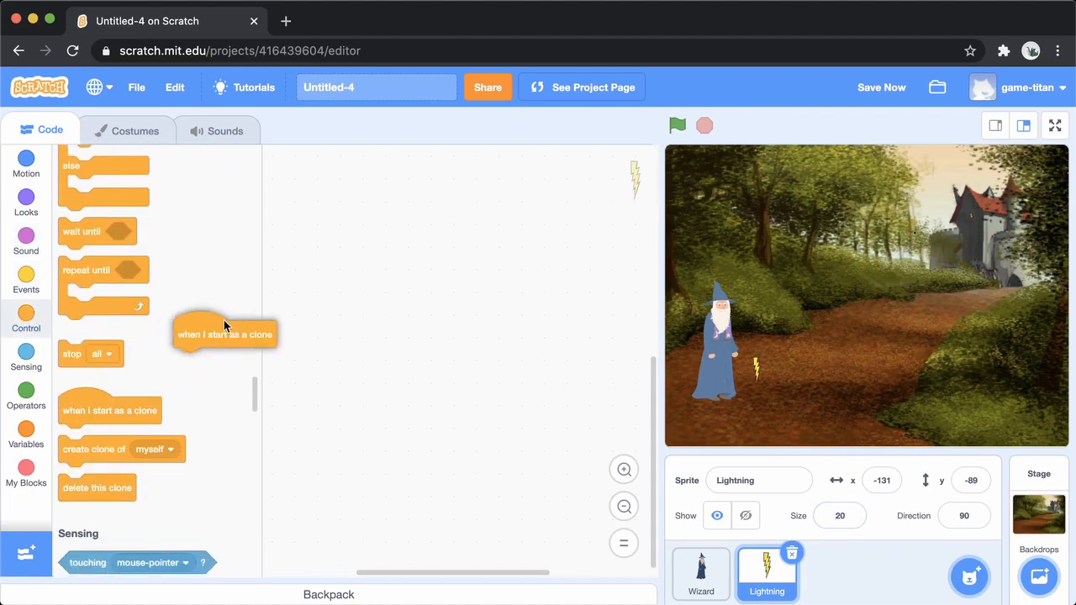
pyautogui.moveTo(224, 333); pyautogui.dragTo(439, 258)
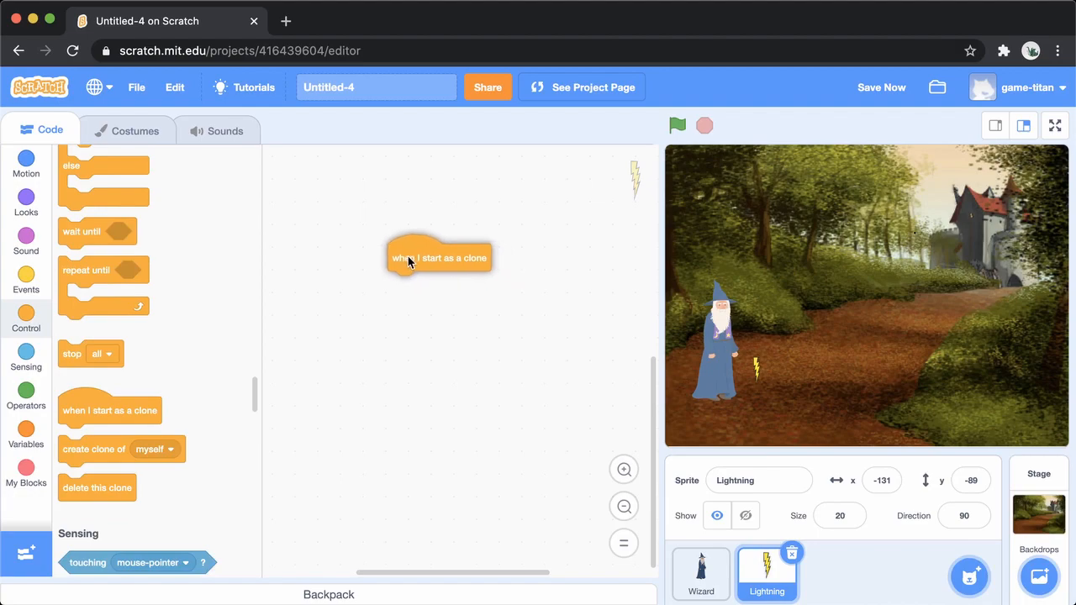
pyautogui.moveTo(477, 315)
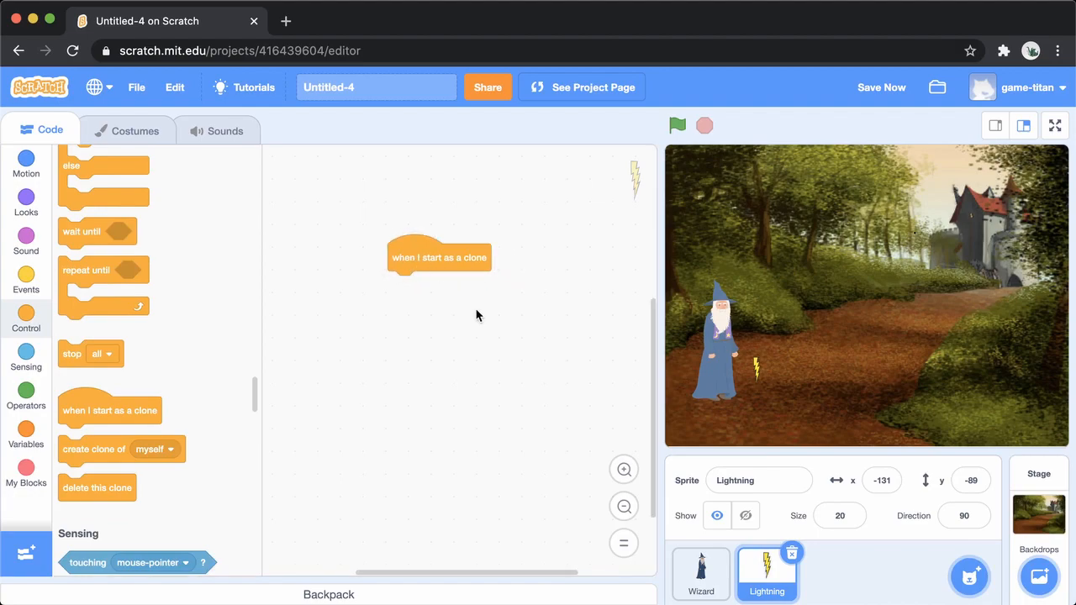
pyautogui.moveTo(269, 396)
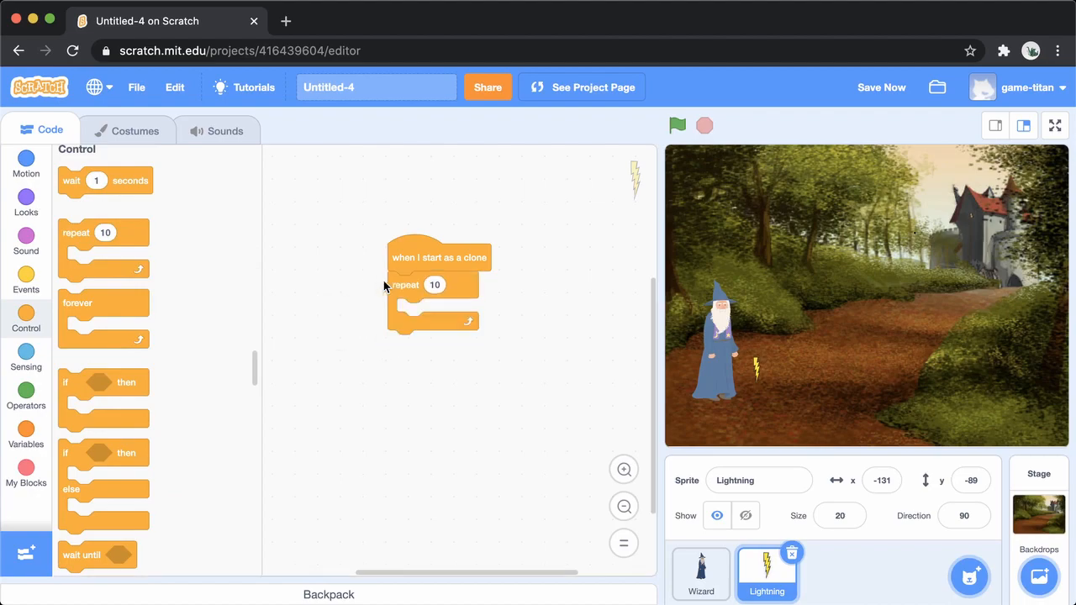
# Step: Put move 2 steps and a turn block inside the clone's repeat loop
pyautogui.click(26, 164)
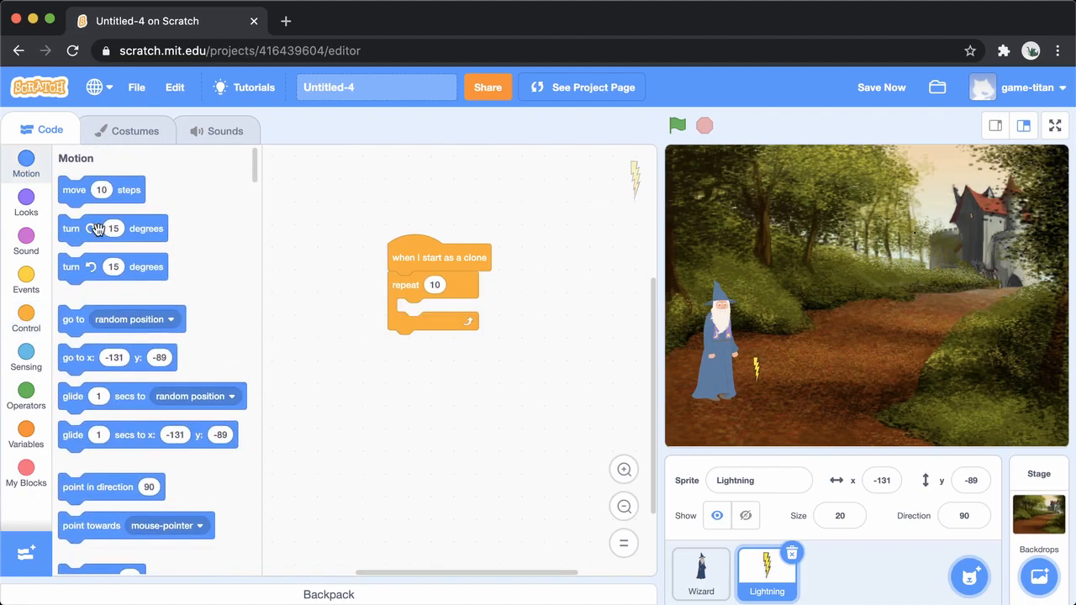
pyautogui.moveTo(101, 189); pyautogui.dragTo(312, 278)
pyautogui.write('2')
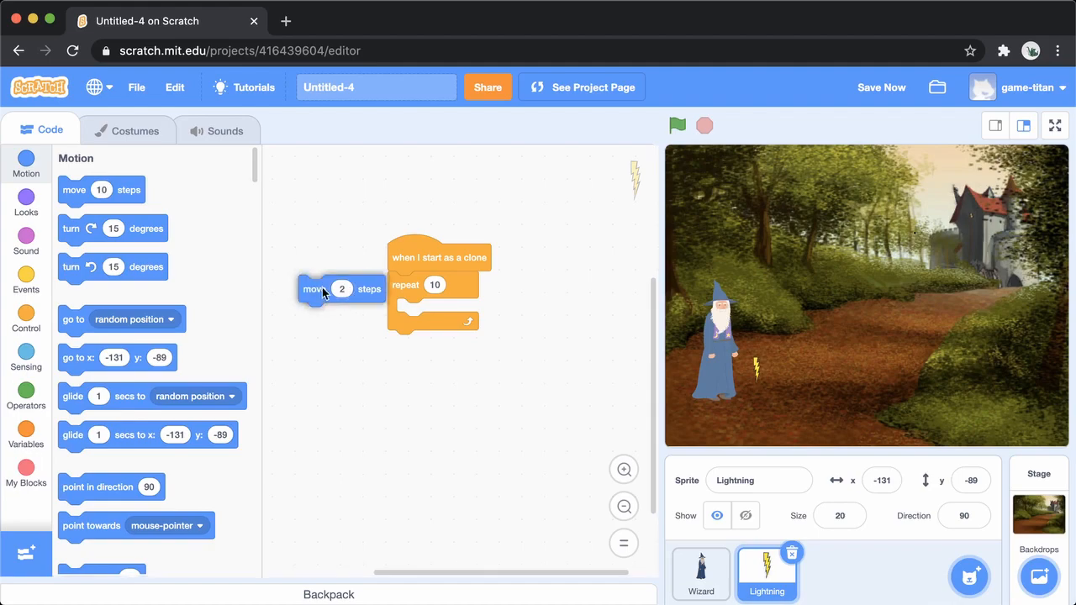
pyautogui.moveTo(341, 289); pyautogui.dragTo(412, 312)
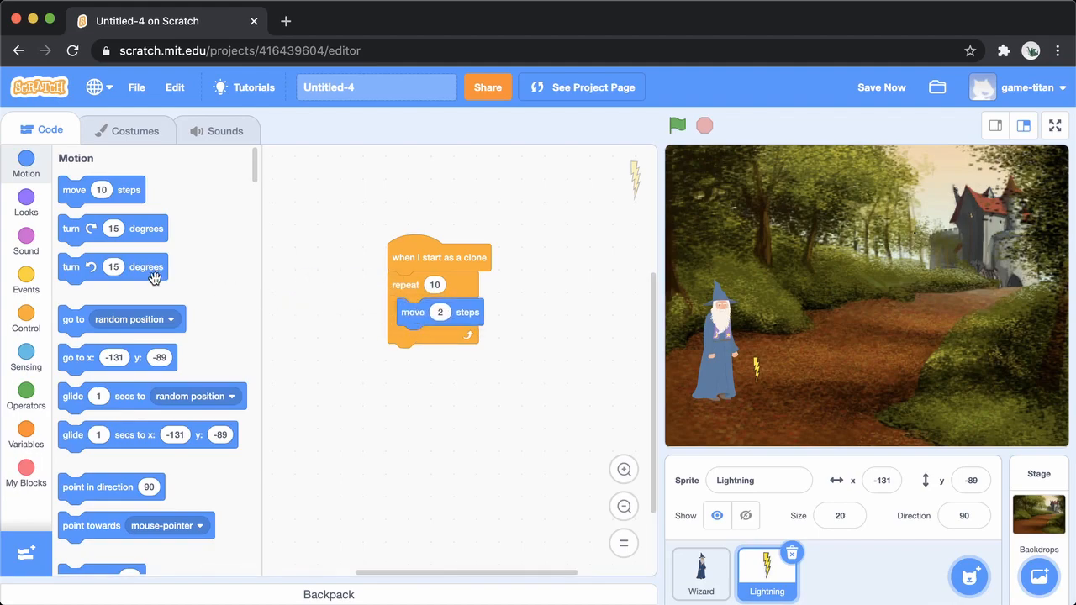
pyautogui.moveTo(80, 229)
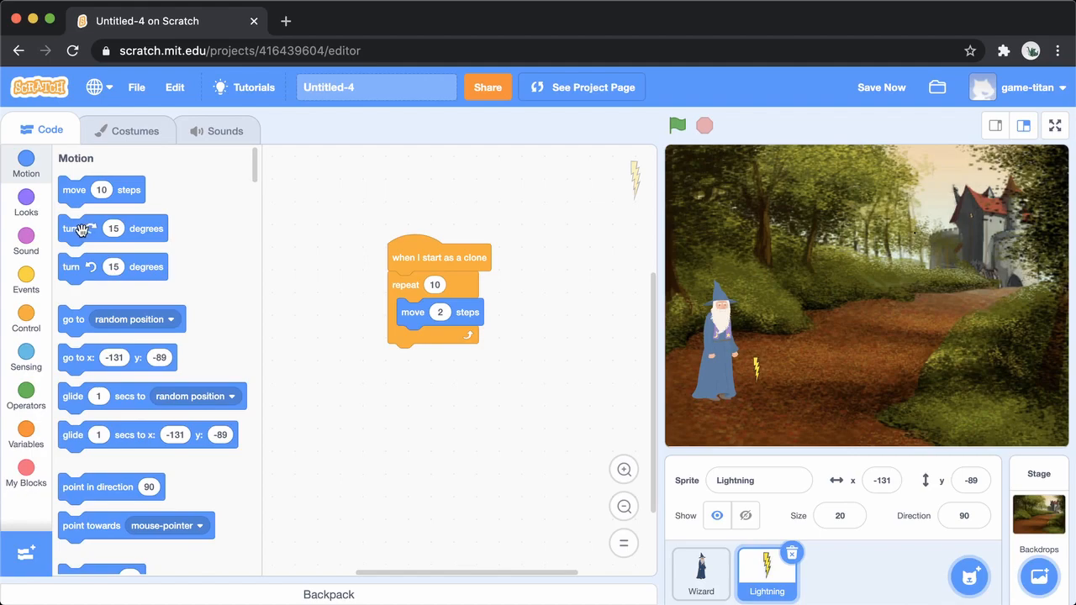
pyautogui.moveTo(79, 228); pyautogui.dragTo(408, 343)
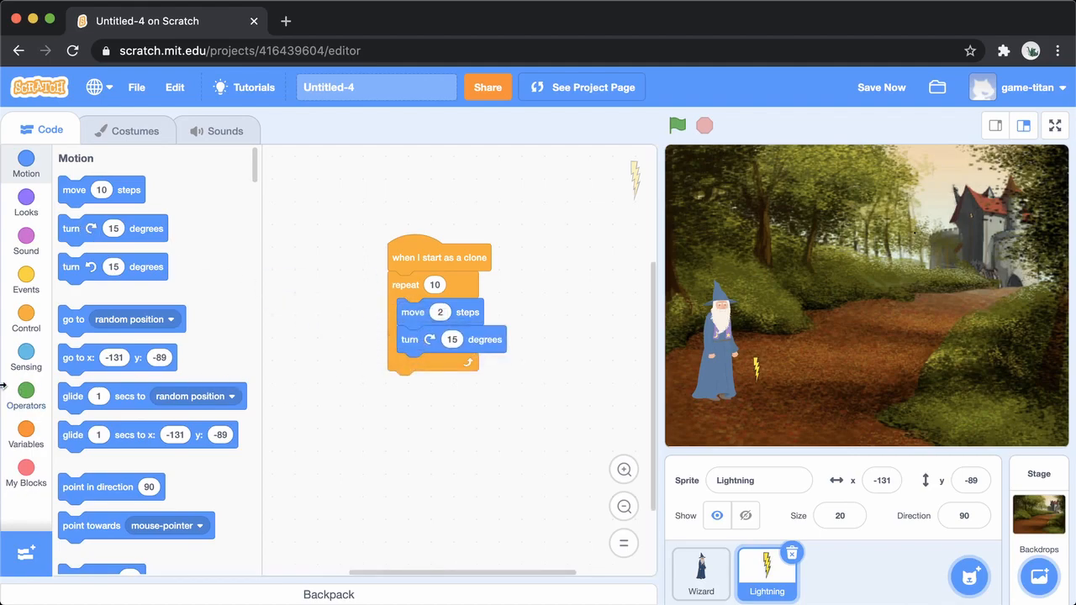
# Step: Make the turn use pick random -5 to 5 degrees, then return to Control blocks
pyautogui.click(25, 395)
pyautogui.write('-5')
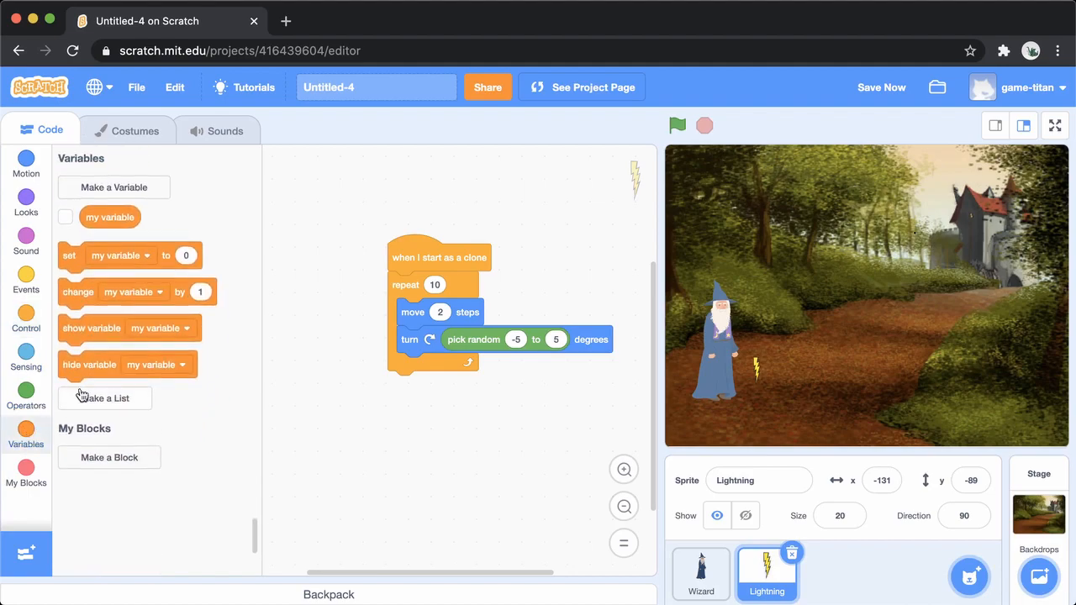
pyautogui.click(26, 318)
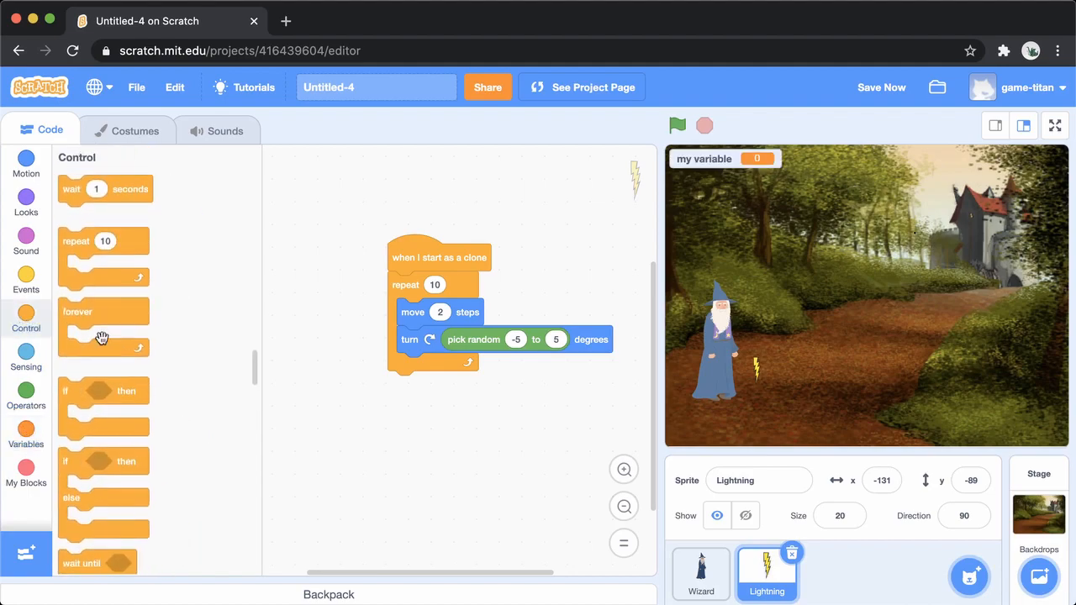
pyautogui.scroll(-3)
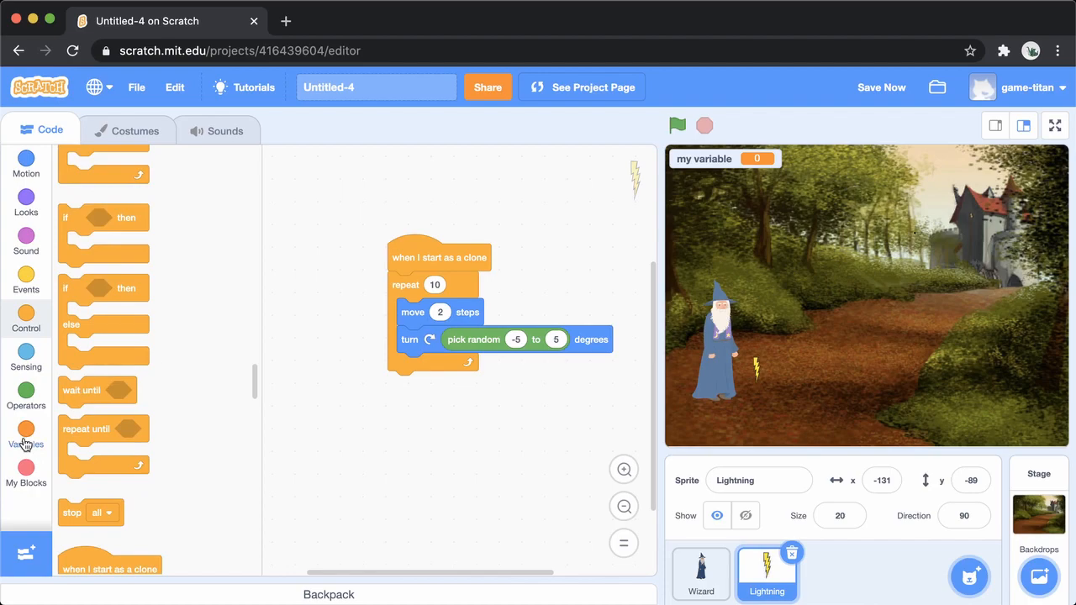
pyautogui.click(26, 433)
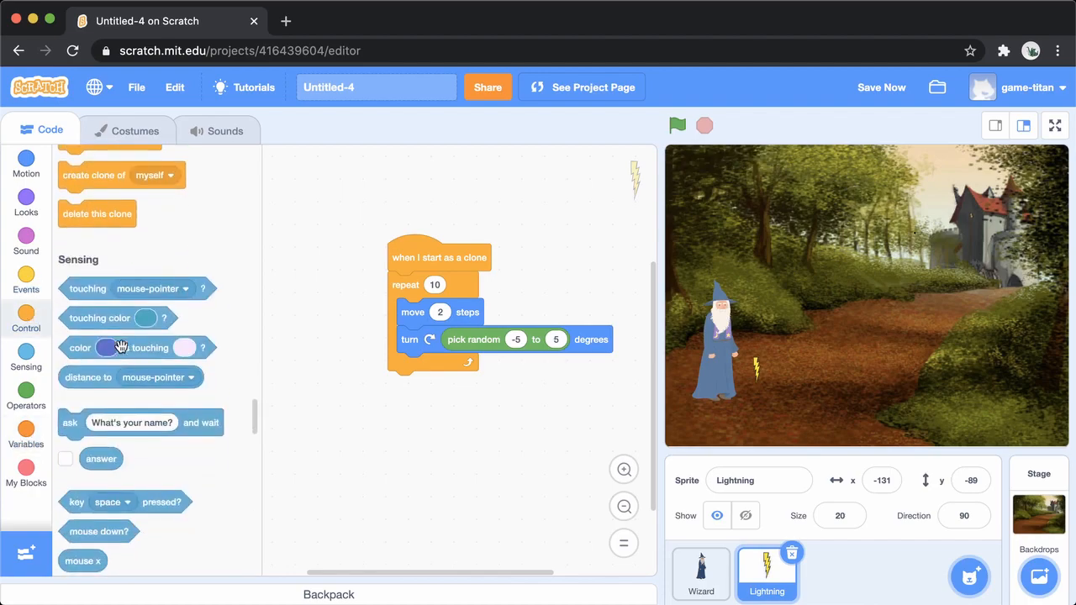
# Step: End the clone script with delete this clone and drop a loose create clone of myself block
pyautogui.moveTo(97, 214); pyautogui.dragTo(418, 411)
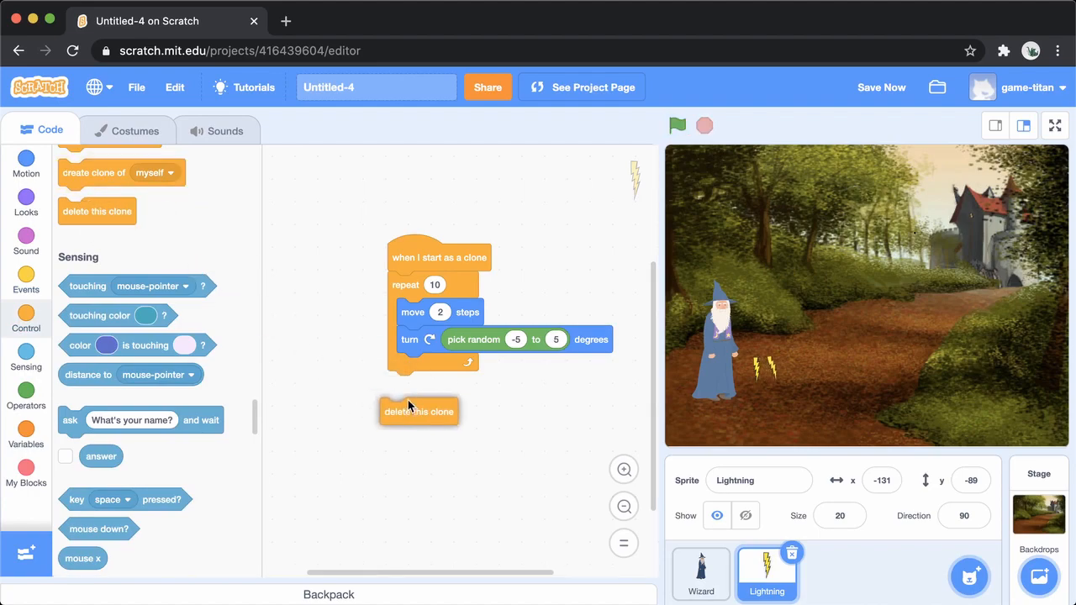
pyautogui.moveTo(419, 411); pyautogui.dragTo(426, 385)
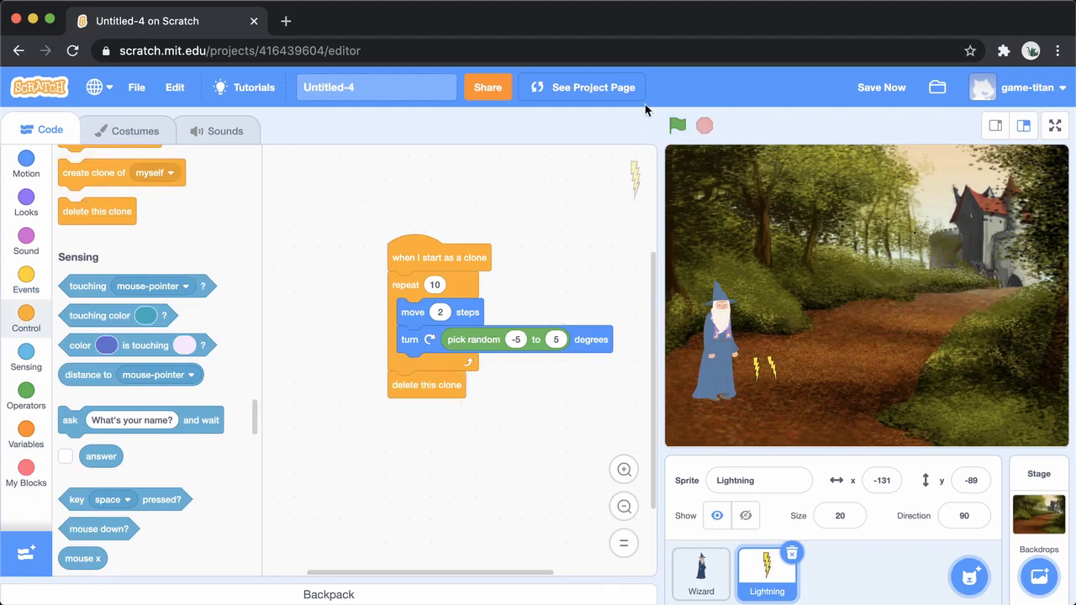
pyautogui.moveTo(92, 173); pyautogui.dragTo(321, 222)
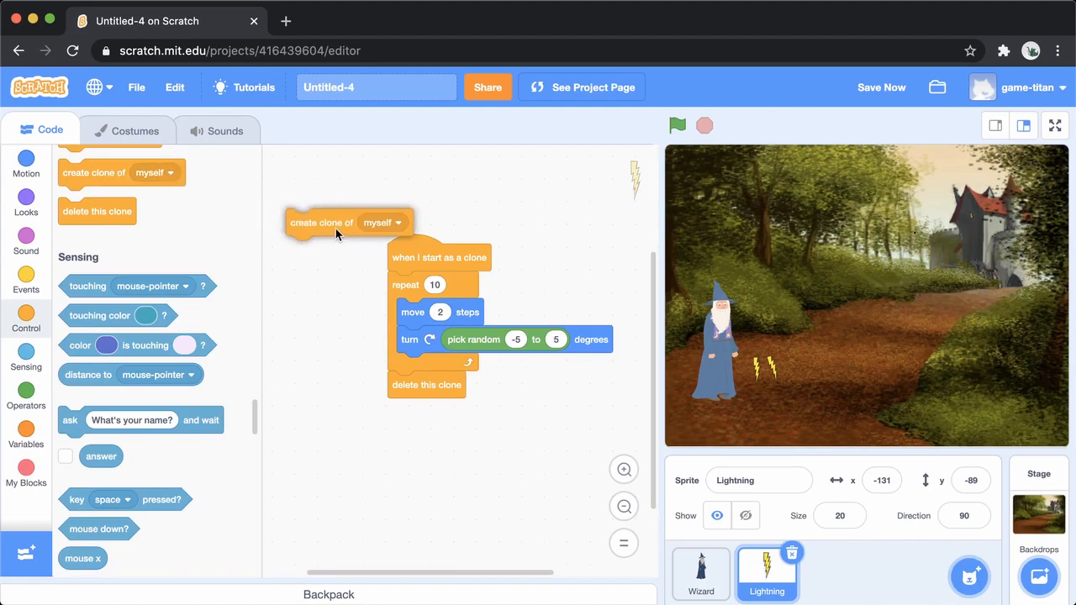
# Step: Spawn test Lightning clones to watch them drift, resetting the stage between tries
pyautogui.click(677, 125)
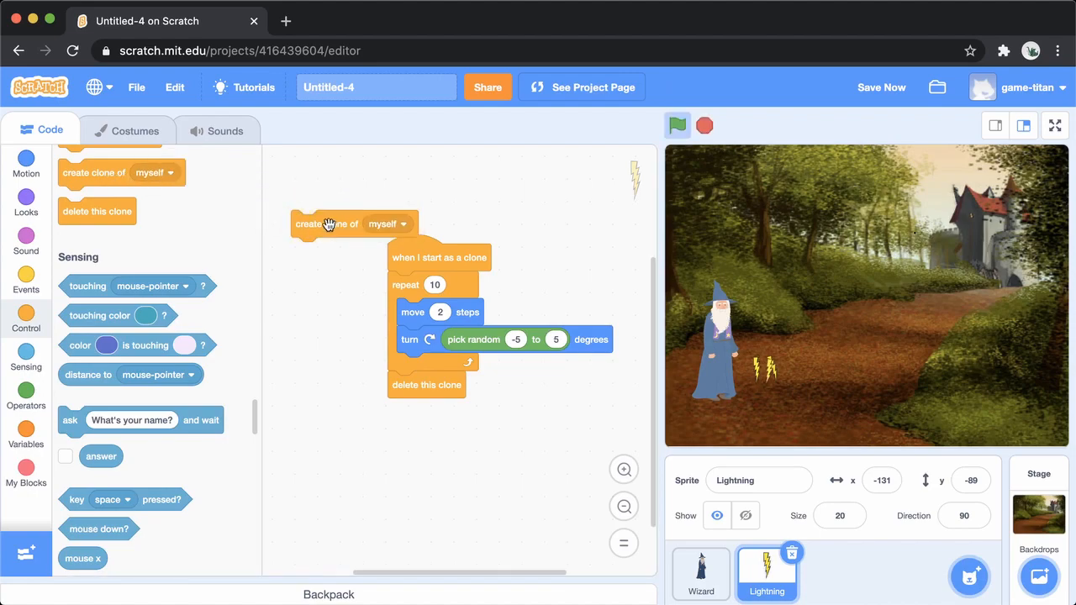
pyautogui.click(677, 126)
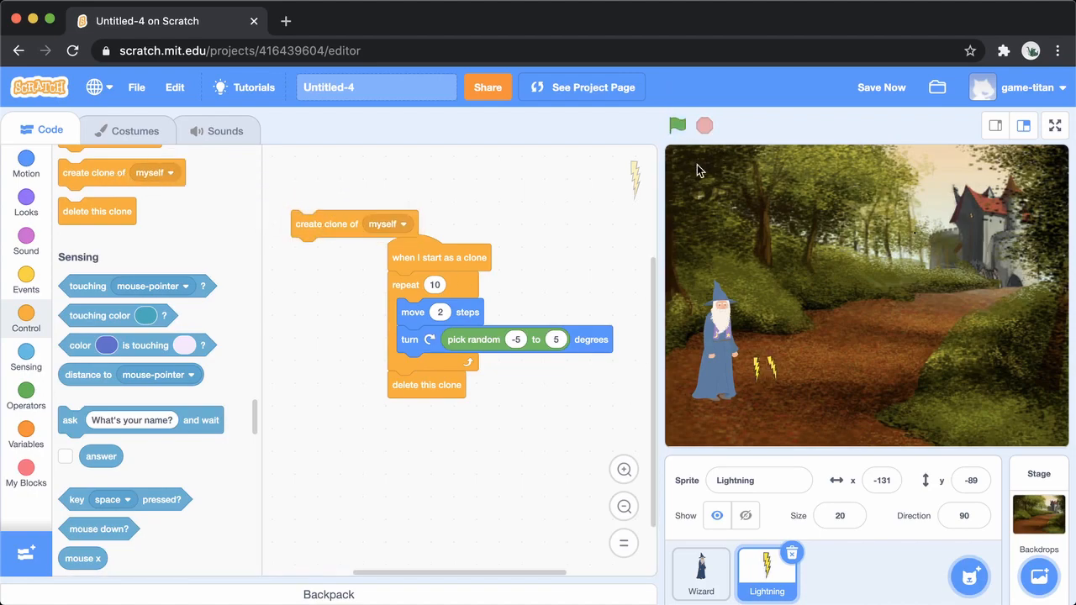
pyautogui.click(678, 125)
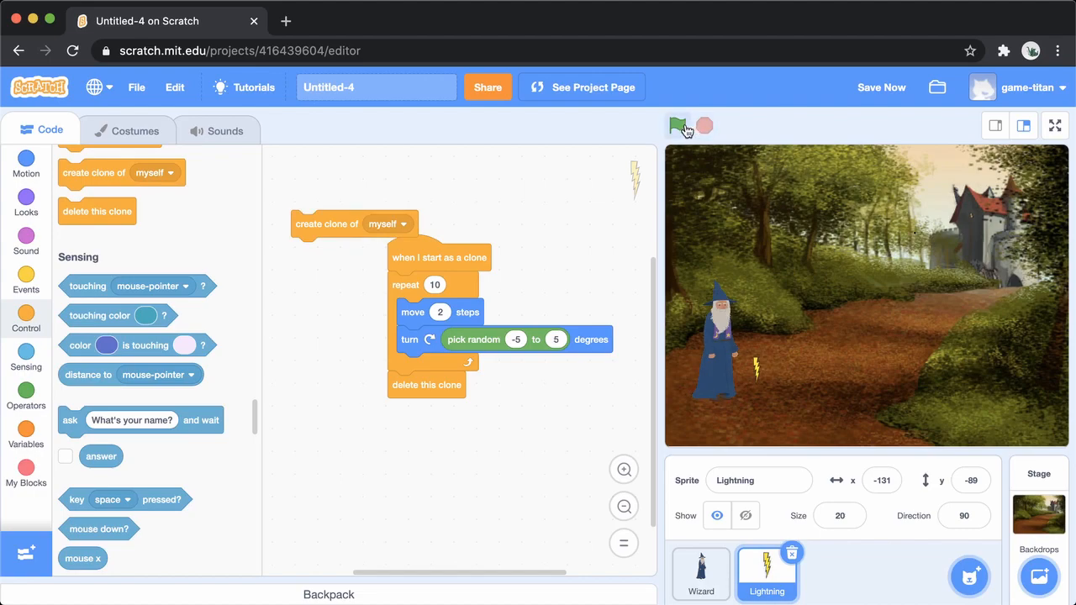
pyautogui.click(678, 126)
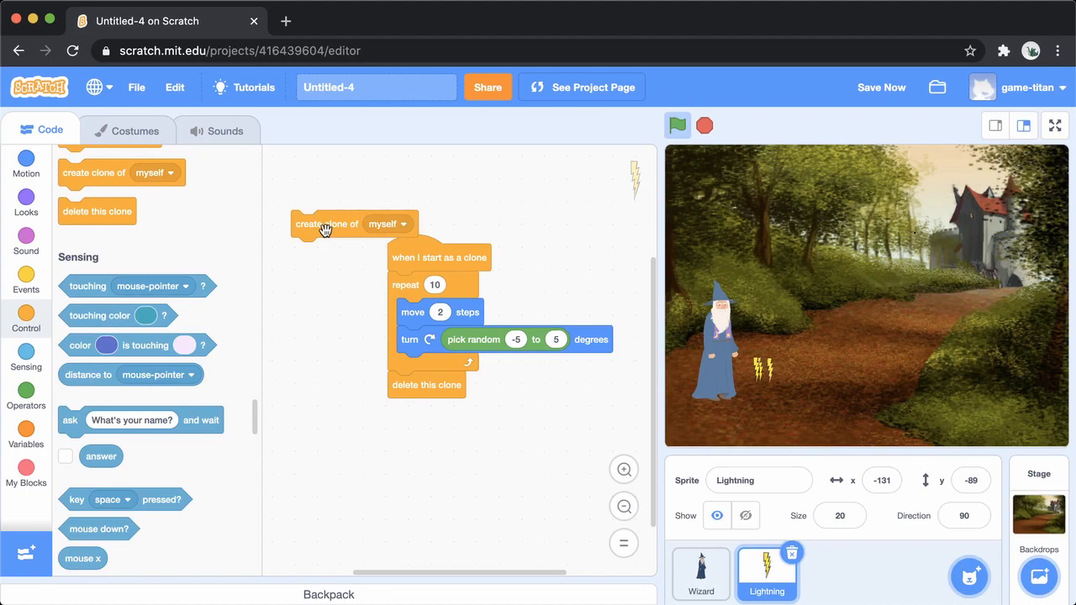
pyautogui.click(678, 125)
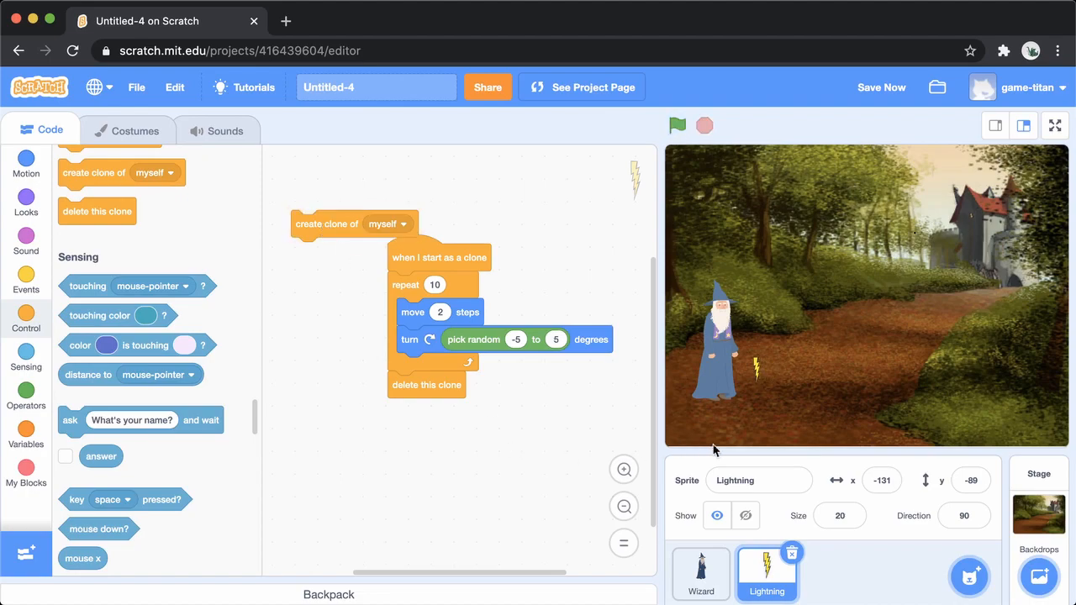
pyautogui.moveTo(795, 591)
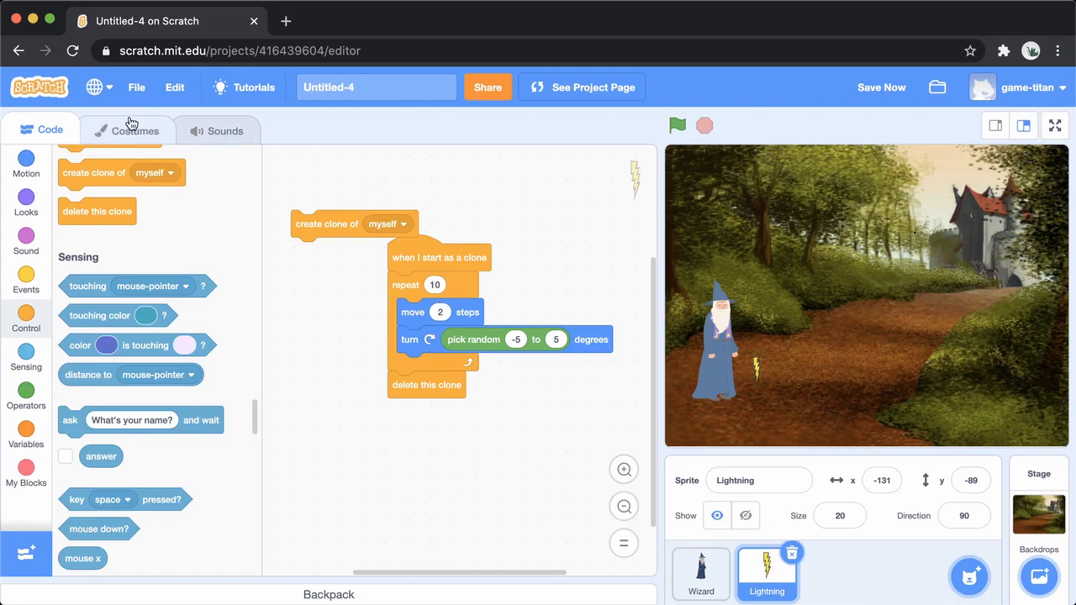
# Step: Rotate the lightning bolt costume 90° so it lies horizontal, then return to Code
pyautogui.click(134, 130)
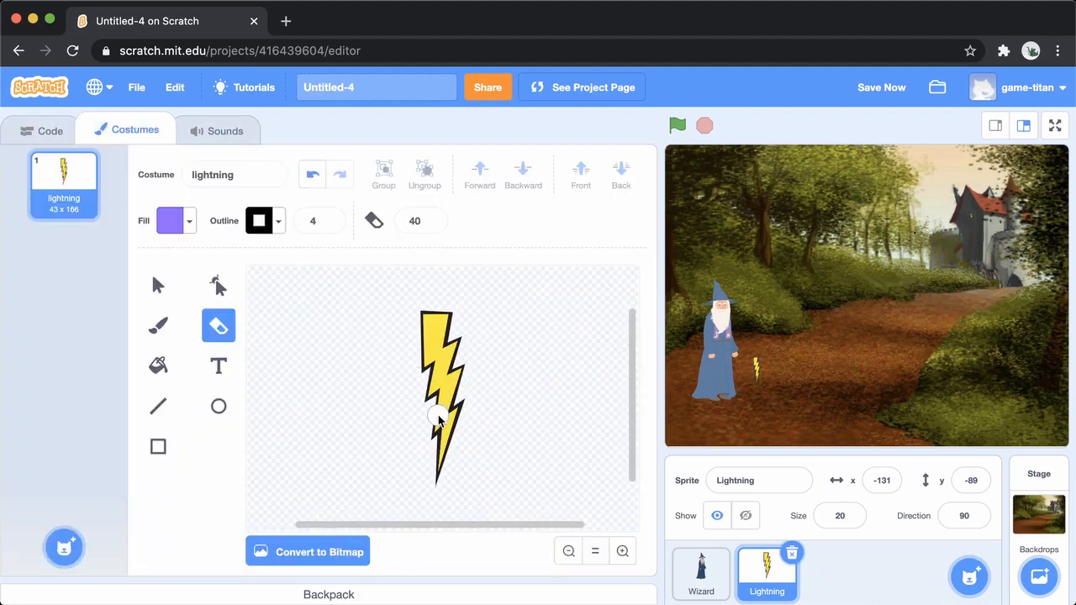
pyautogui.click(158, 285)
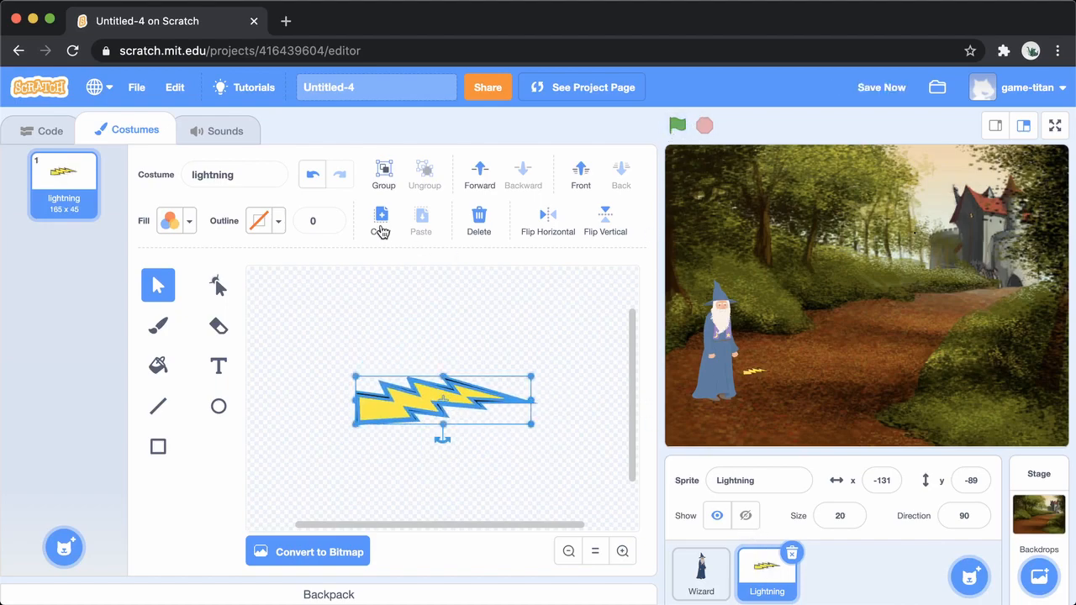
pyautogui.click(41, 130)
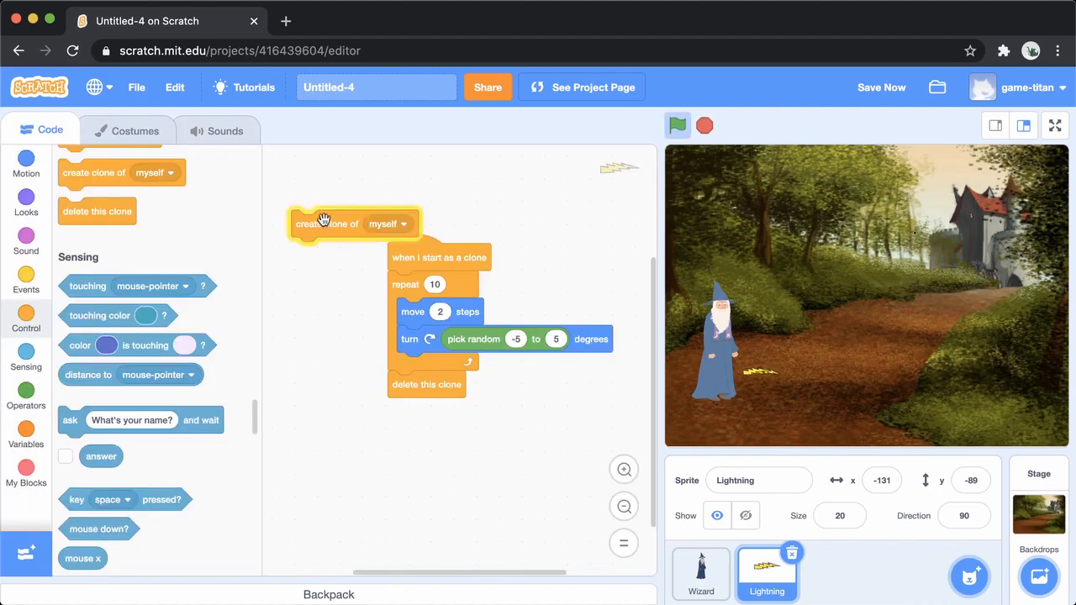
# Step: Add if pick random 1 to 10 > 8 then create clone of myself inside the clone loop
pyautogui.click(25, 304)
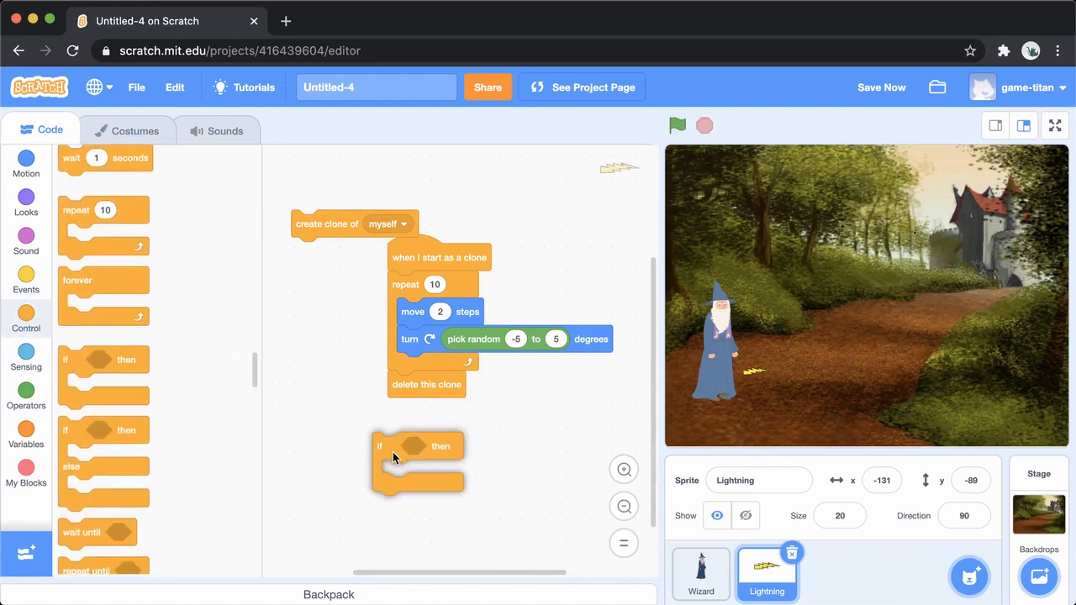
pyautogui.click(26, 393)
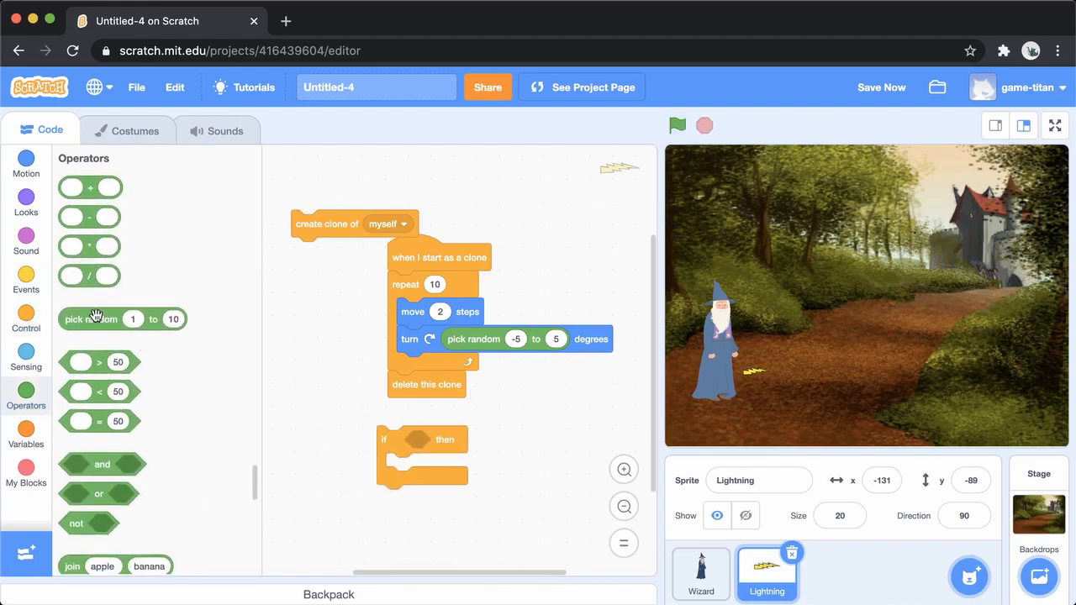
pyautogui.moveTo(97, 318); pyautogui.dragTo(282, 431)
pyautogui.write('6')
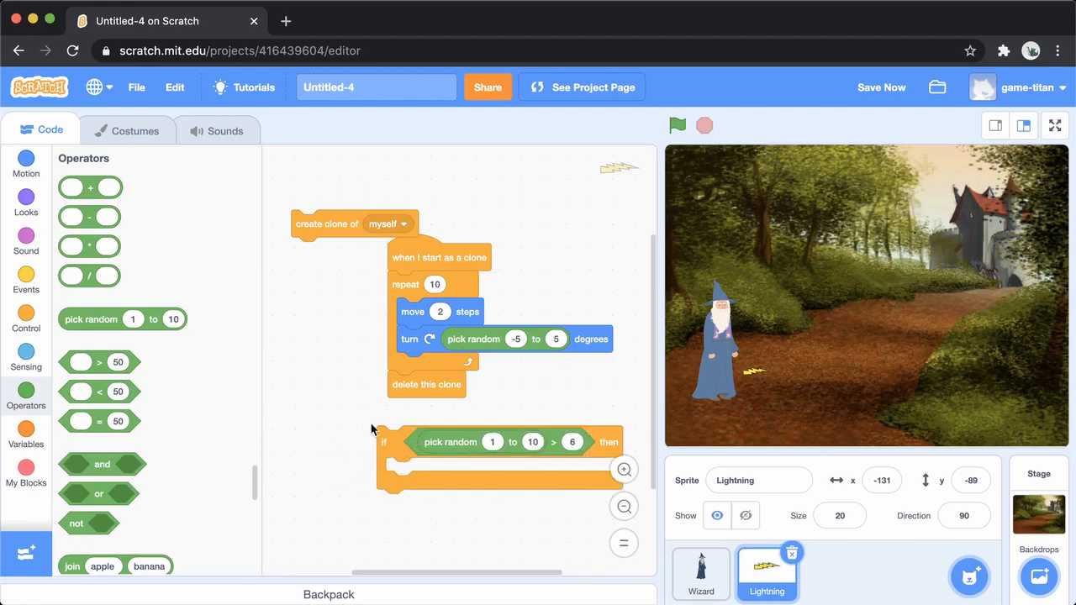
pyautogui.moveTo(353, 223); pyautogui.dragTo(420, 471)
pyautogui.write('8')
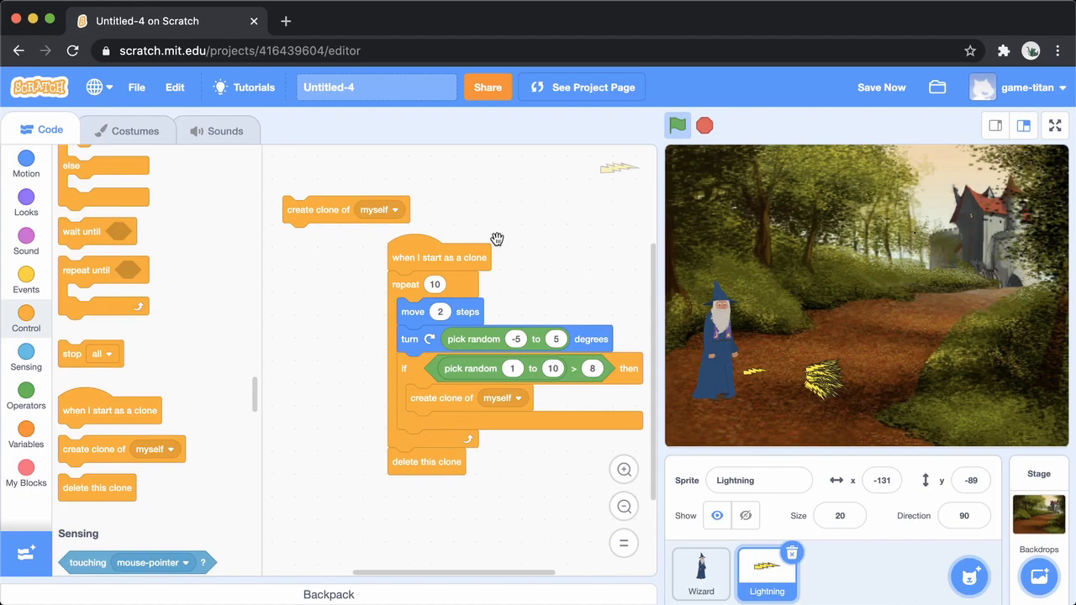
pyautogui.moveTo(616, 194)
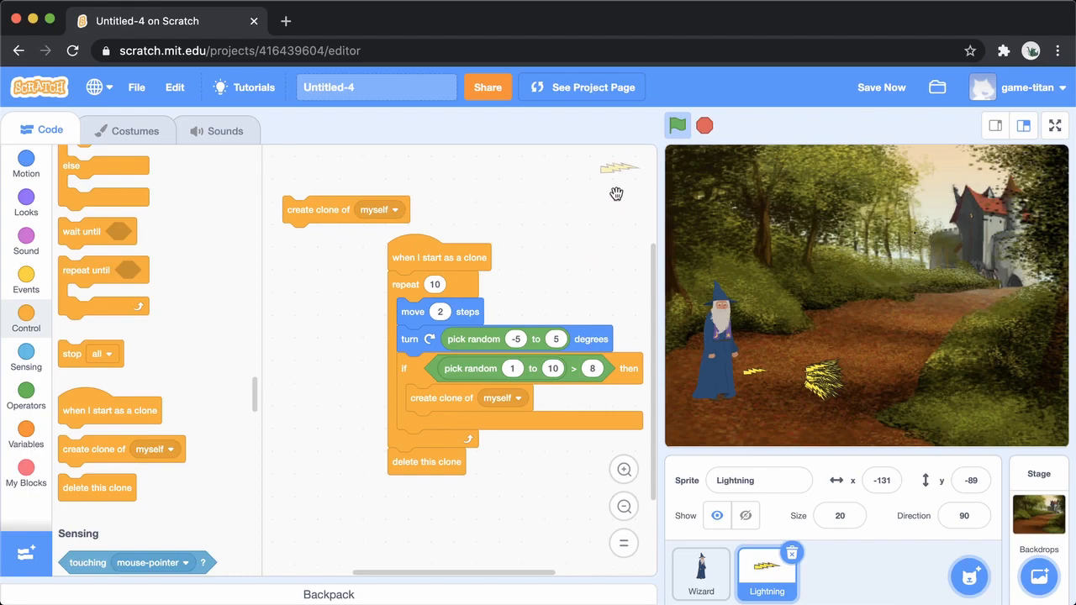
pyautogui.moveTo(574, 276)
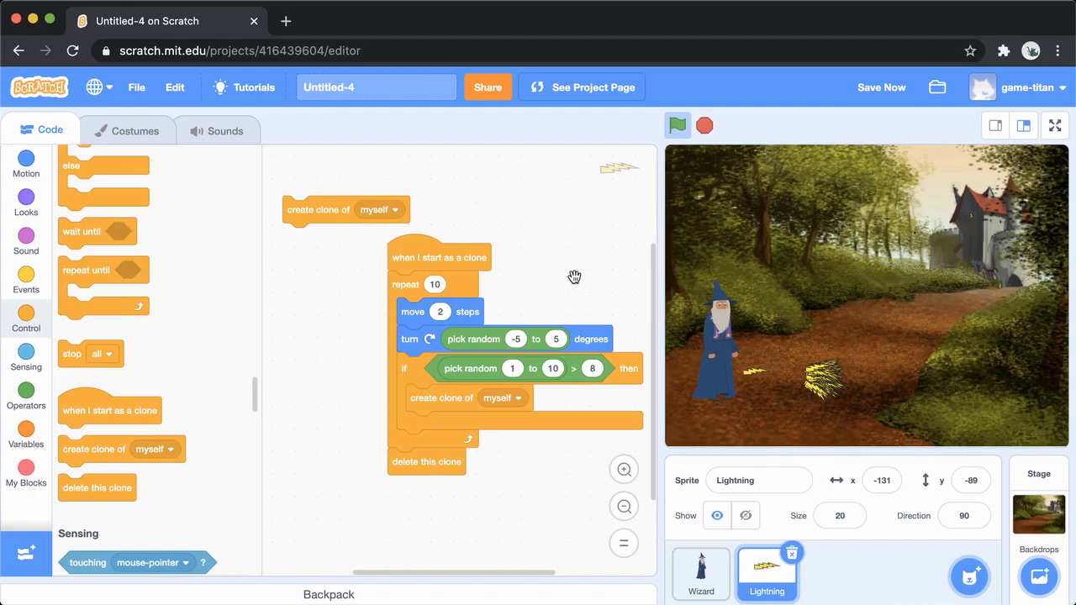
pyautogui.moveTo(188, 382)
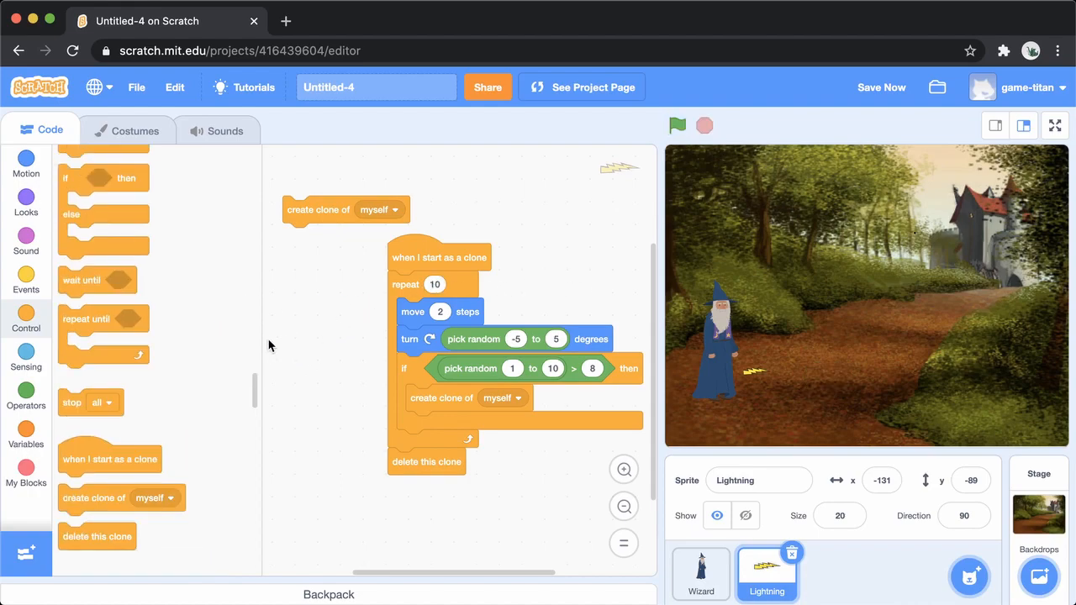
# Step: Set the clones' turn to pick random -10 to 10 degrees and bring up Variables
pyautogui.scroll(-3)
pyautogui.write('-10')
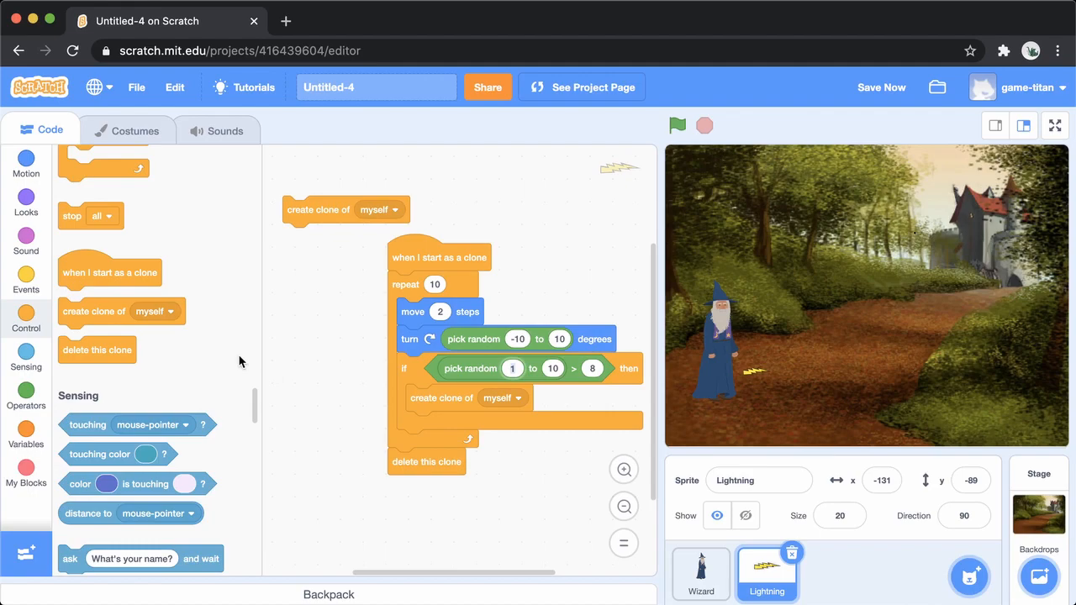
pyautogui.click(27, 444)
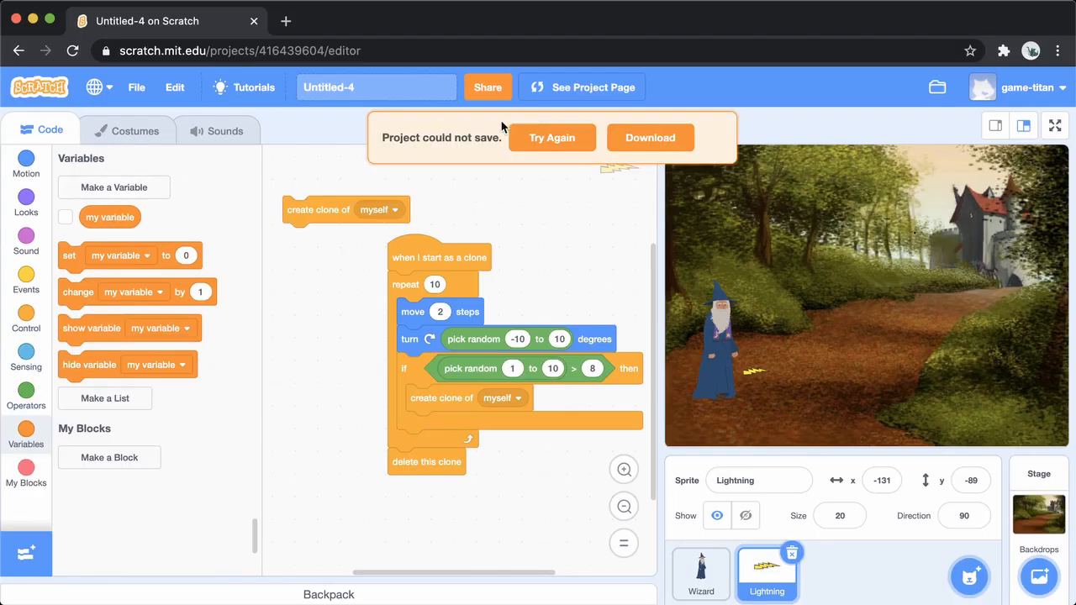
# Step: Create a 'clone generation' variable for the Lightning sprite only
pyautogui.click(114, 186)
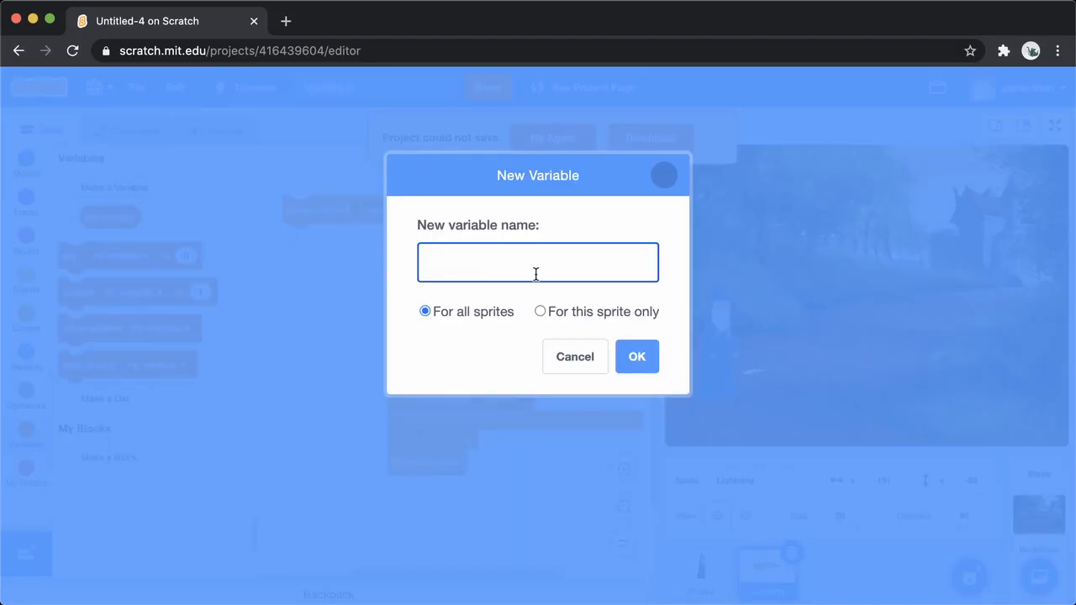
pyautogui.write('lee')
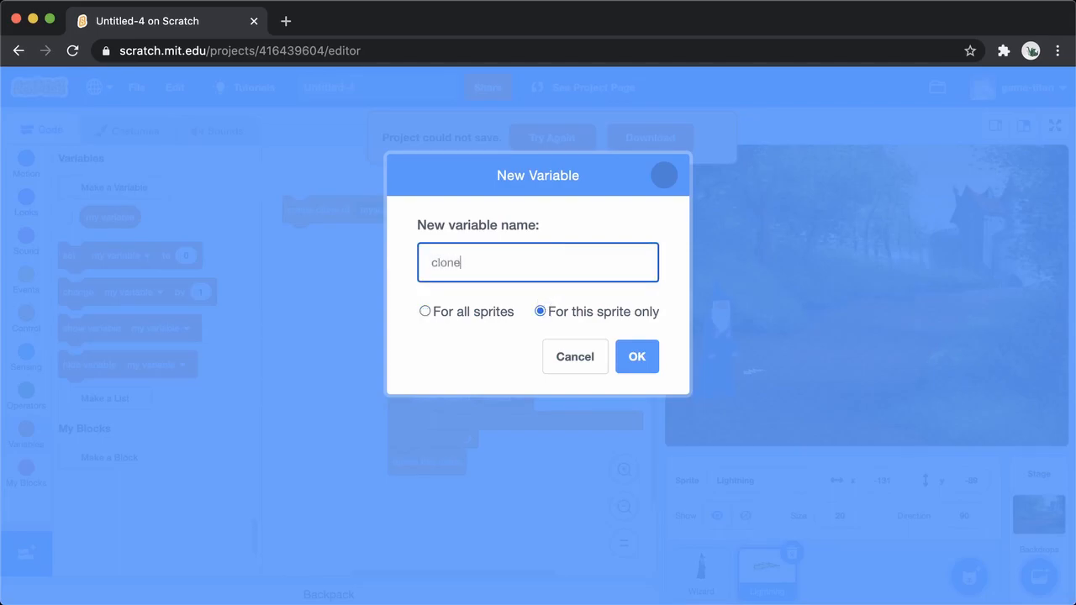
pyautogui.write('depth')
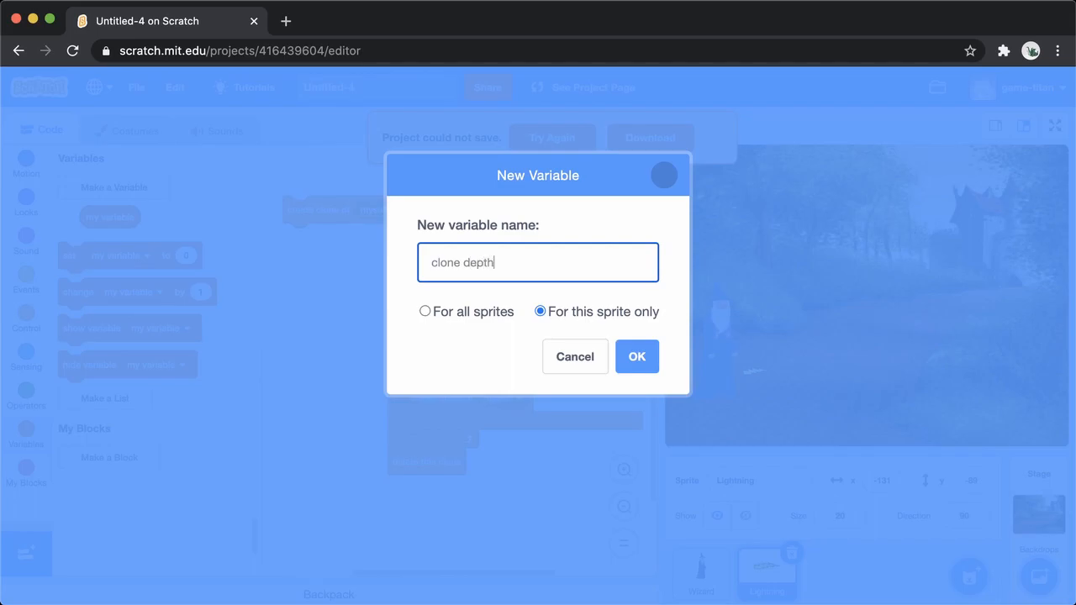
pyautogui.write('clone gen')
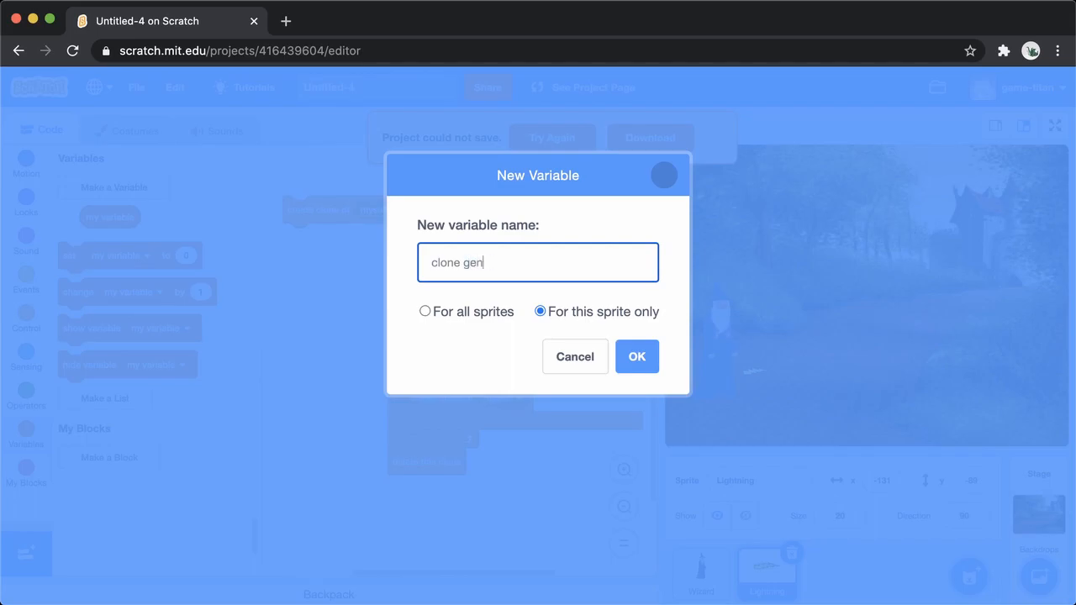
pyautogui.click(636, 356)
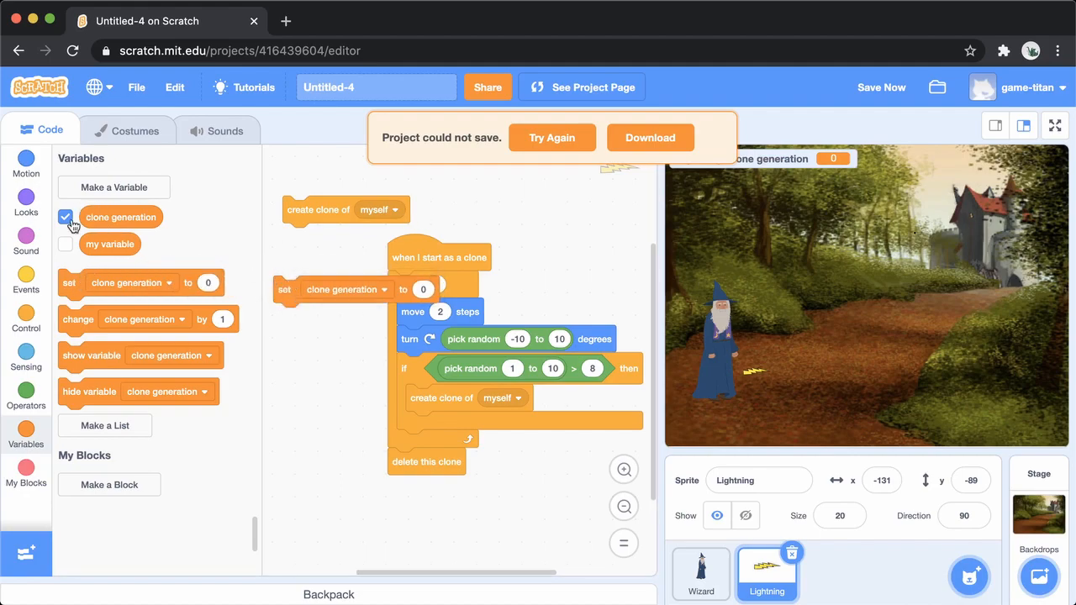
# Step: Reset clone generation to 0 on green flag and change it by 1 when each clone starts
pyautogui.click(26, 286)
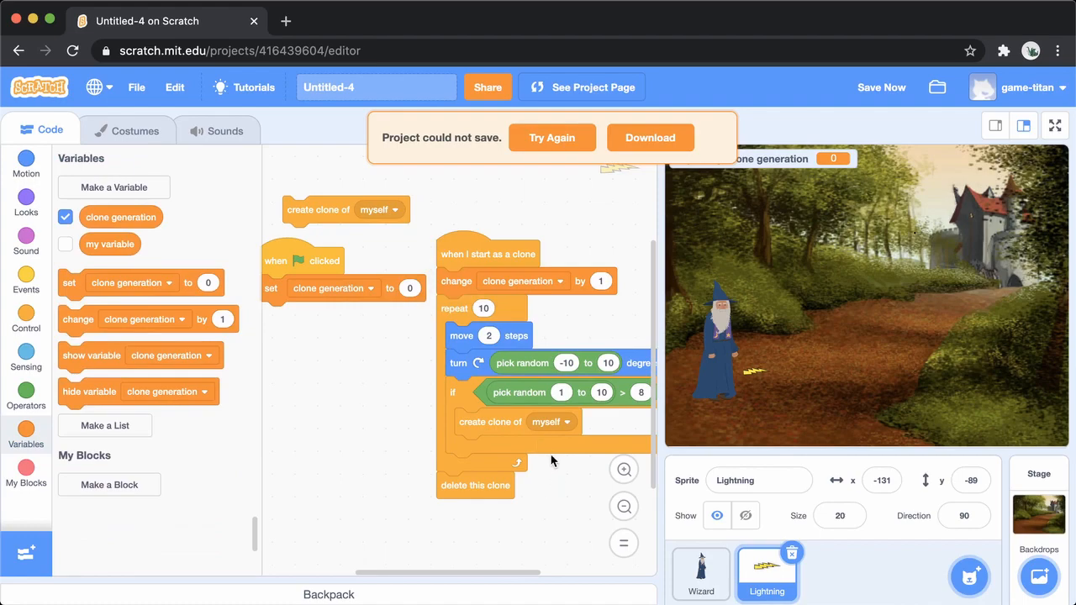
pyautogui.moveTo(76, 349)
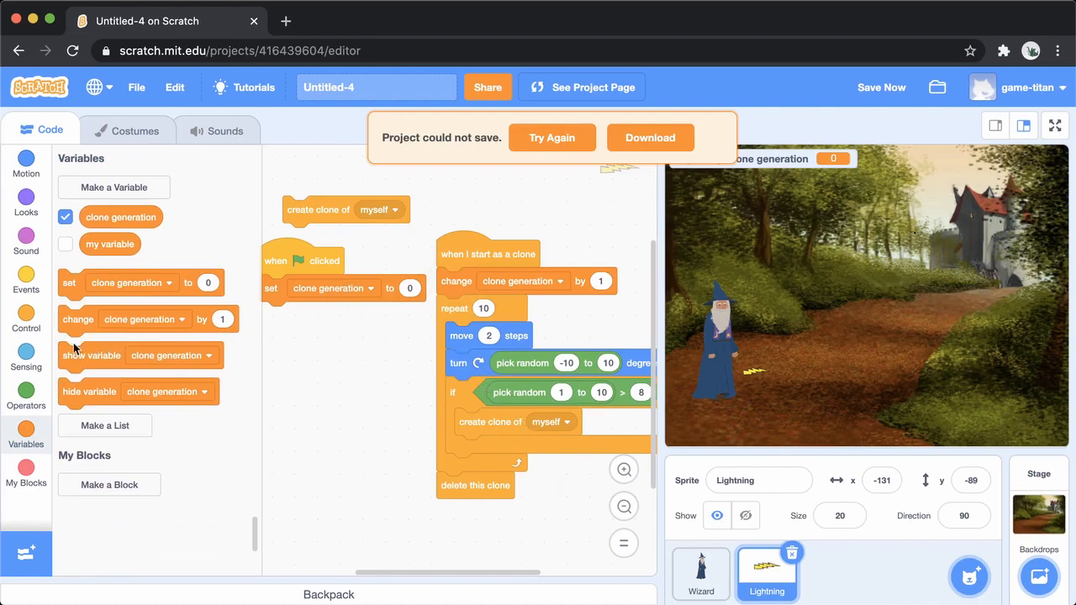
pyautogui.moveTo(184, 418)
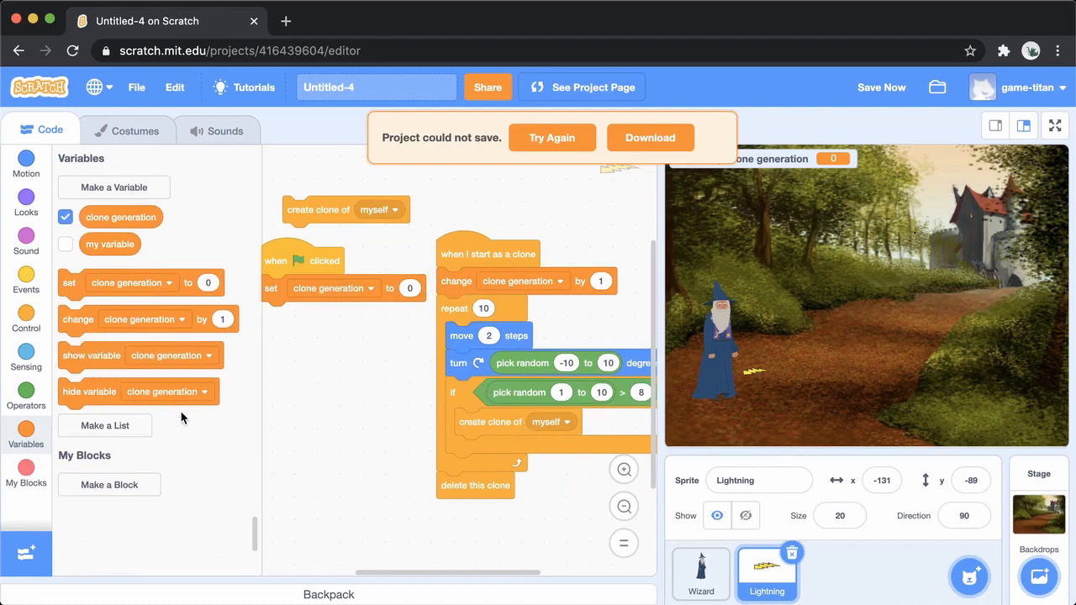
pyautogui.moveTo(72, 343)
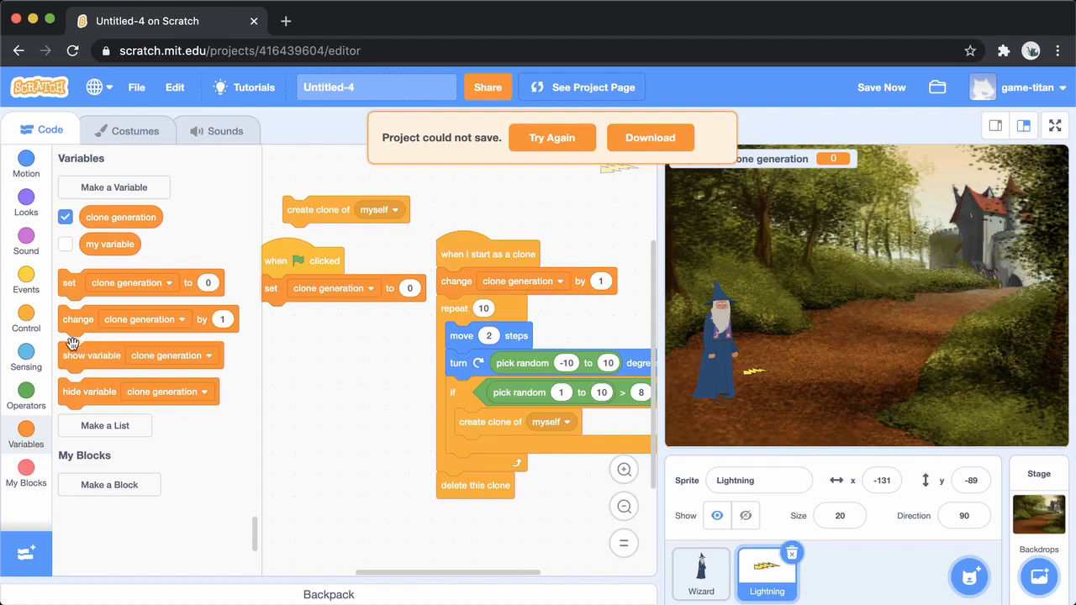
# Step: Bring an if-then block into the Lightning clone script area
pyautogui.click(26, 319)
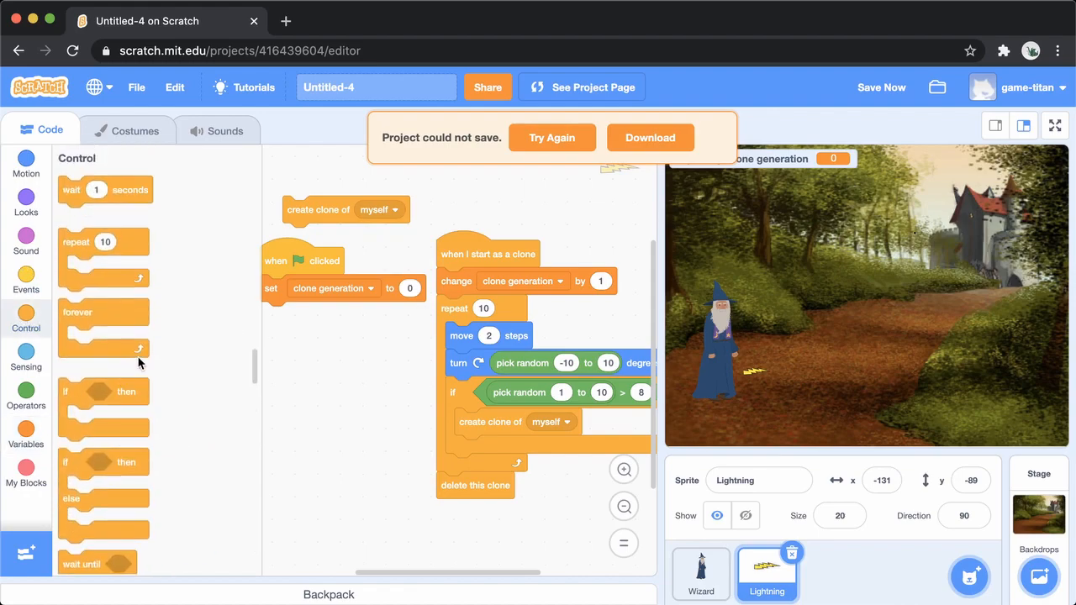
pyautogui.moveTo(104, 391); pyautogui.dragTo(269, 353)
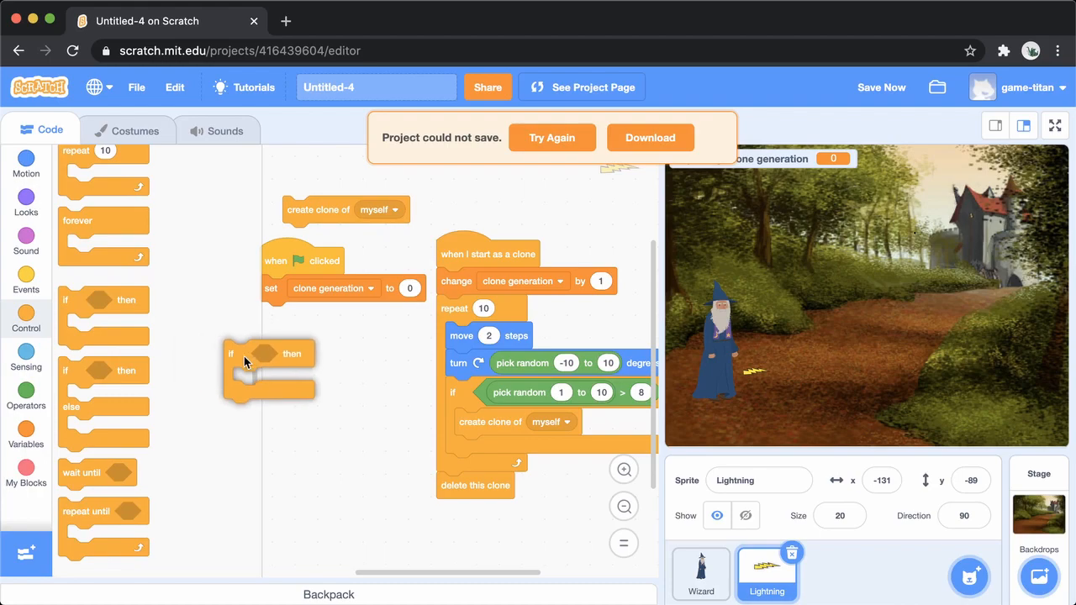
pyautogui.moveTo(240, 353); pyautogui.dragTo(320, 364)
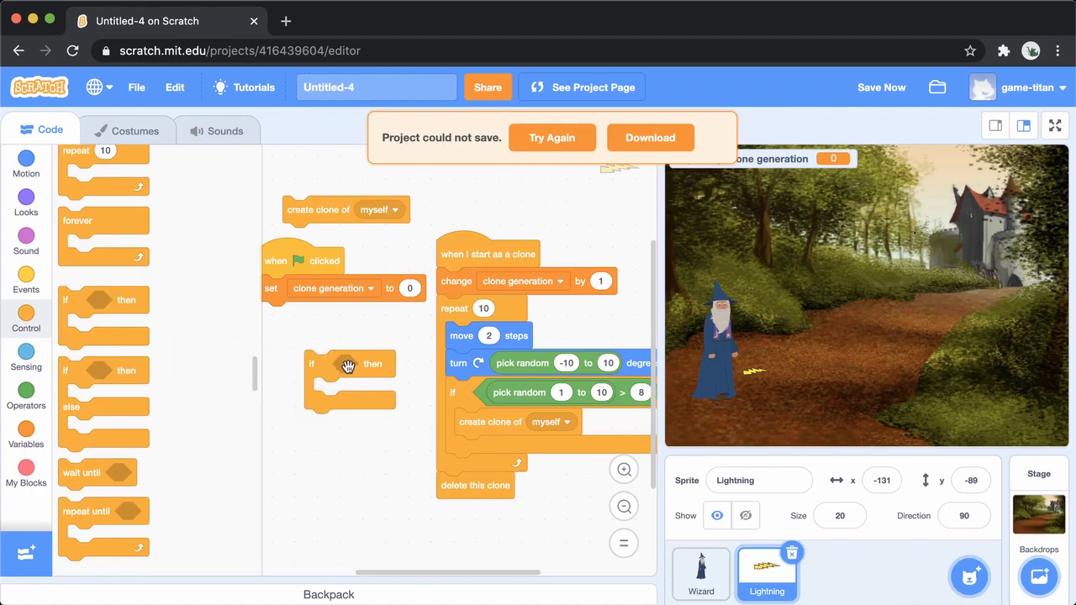
pyautogui.moveTo(223, 385)
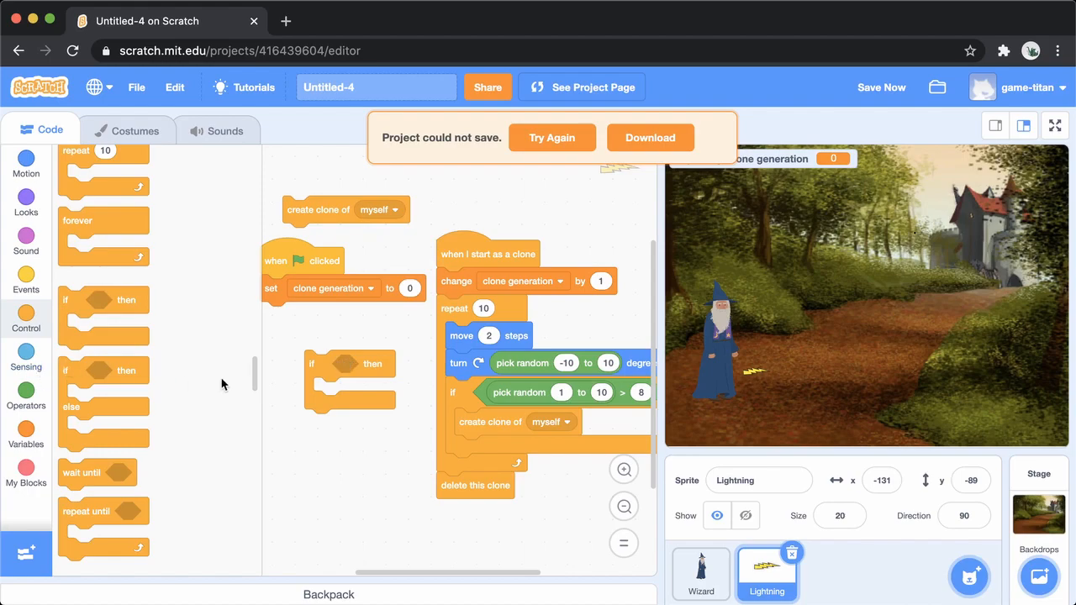
pyautogui.moveTo(318, 368)
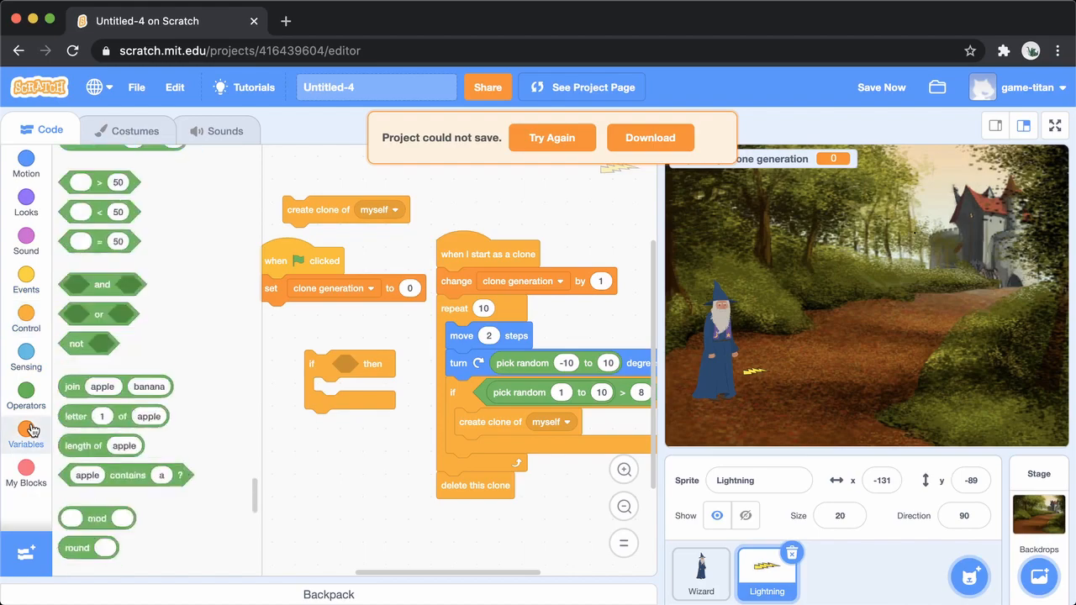
# Step: Make the if test 'clone generation > 3' and delete the clone when true
pyautogui.click(25, 434)
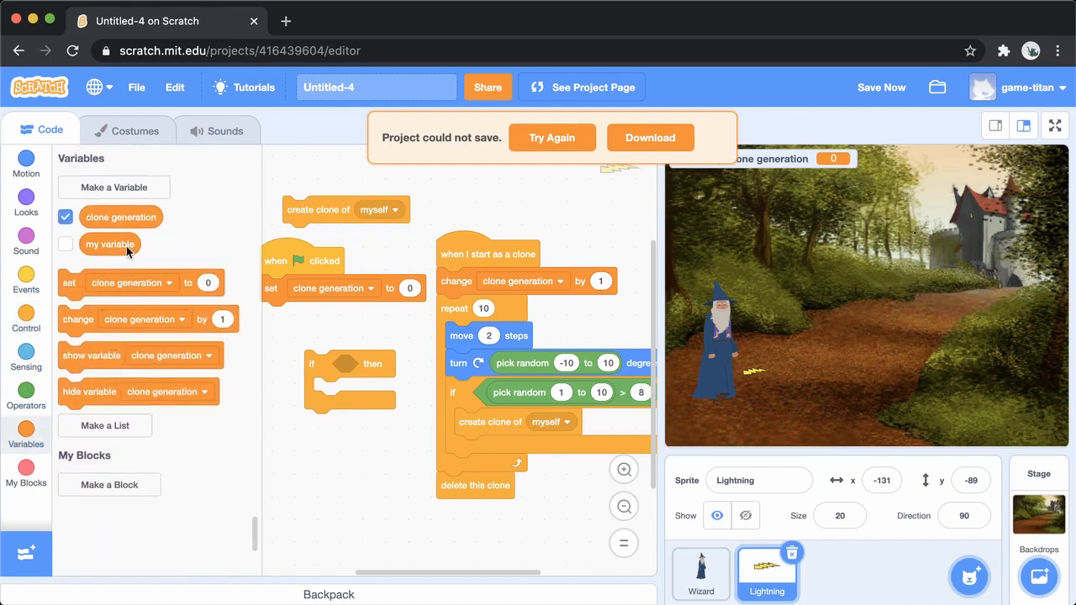
pyautogui.click(25, 395)
pyautogui.write('3')
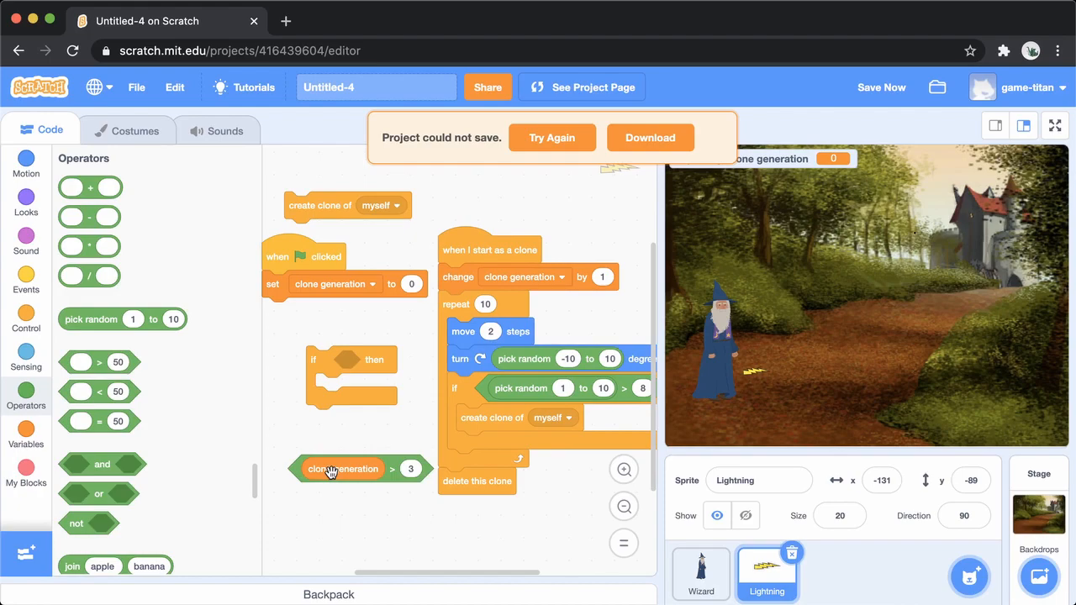
pyautogui.moveTo(343, 468); pyautogui.dragTo(386, 361)
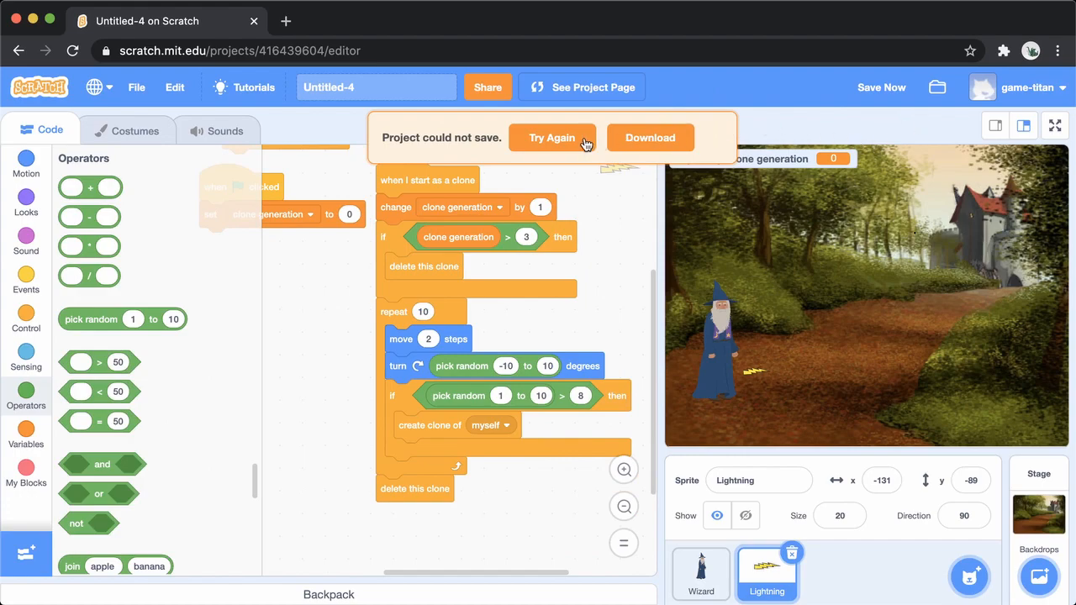
# Step: Retry saving, move the loose create clone block down and test the lightning chain
pyautogui.click(552, 137)
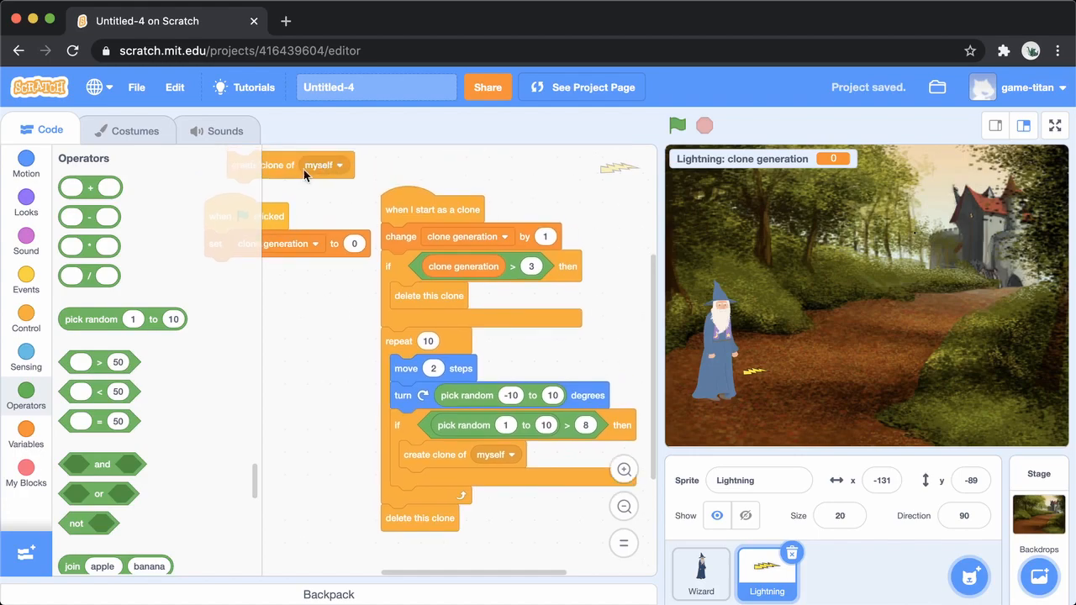
pyautogui.moveTo(307, 165); pyautogui.dragTo(307, 399)
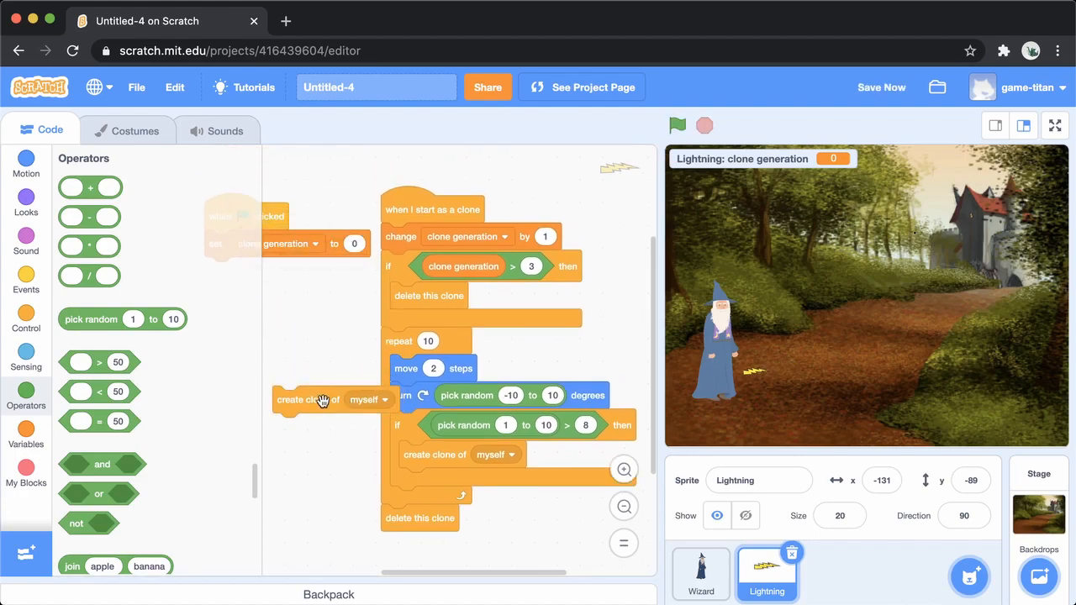
pyautogui.click(677, 126)
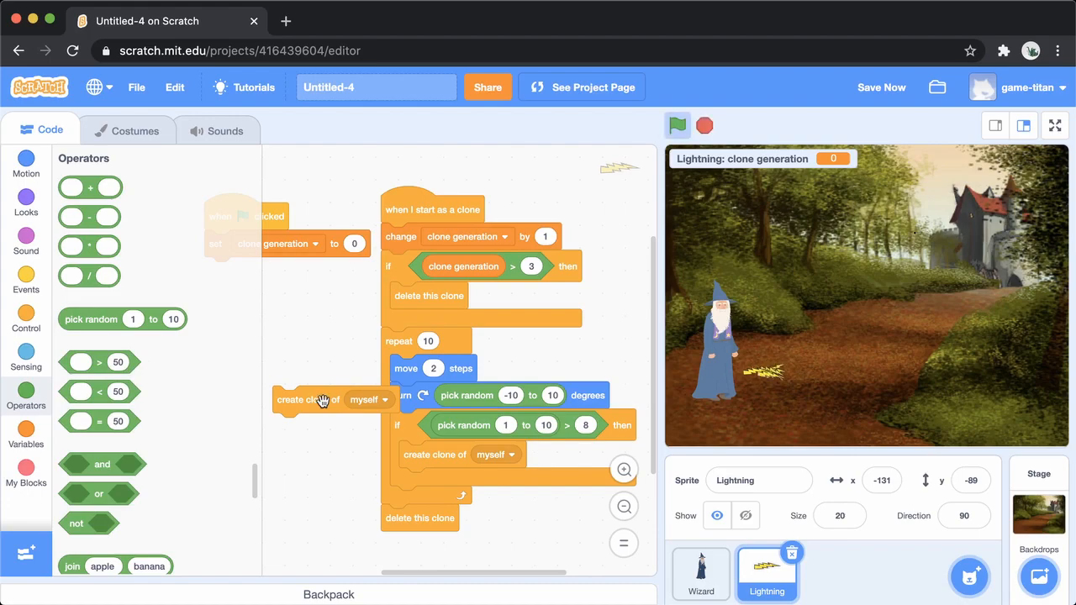
pyautogui.click(307, 399)
pyautogui.write('5')
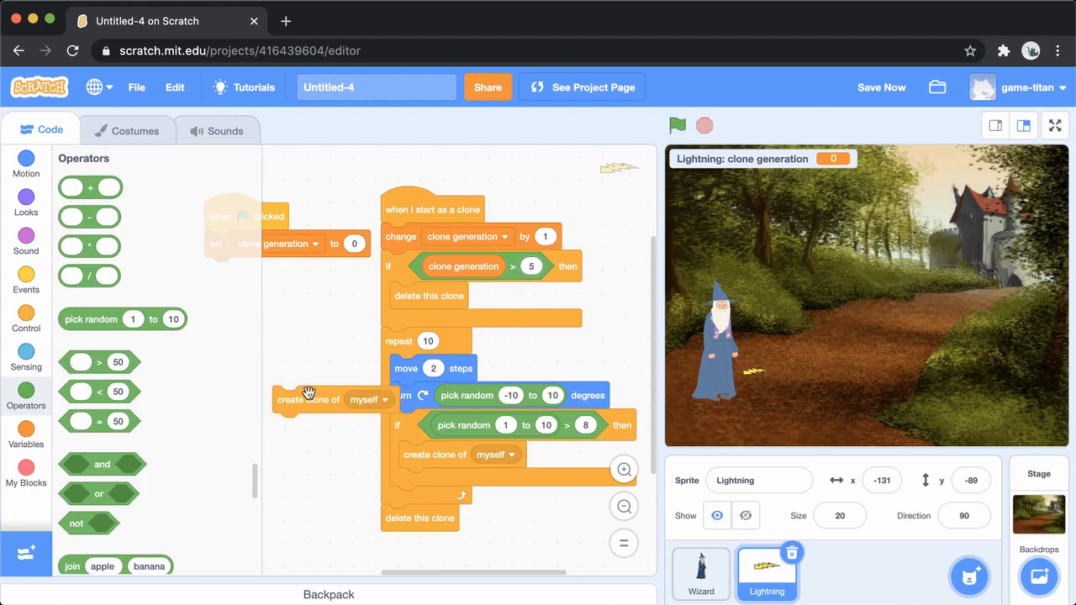
# Step: Make clones move a random 0 to 5 steps, testing runs with the green flag
pyautogui.click(677, 125)
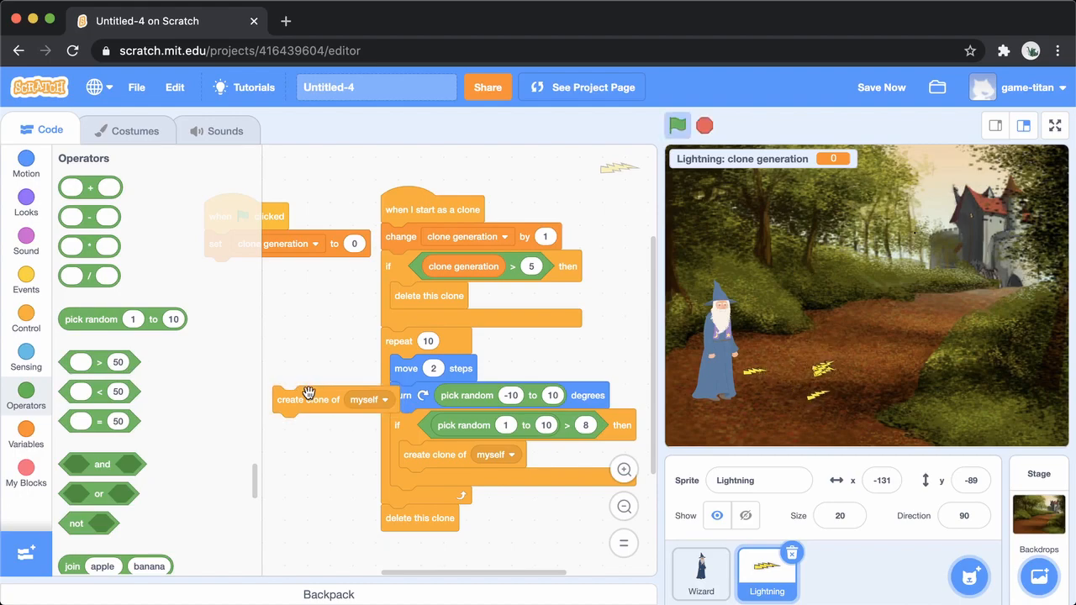
pyautogui.click(677, 126)
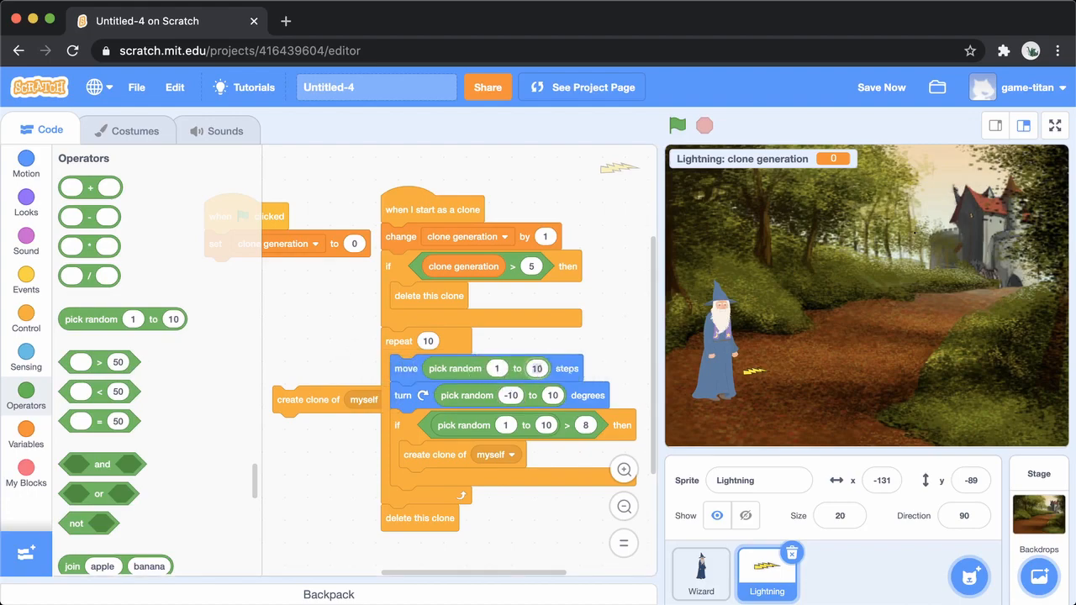
pyautogui.click(678, 126)
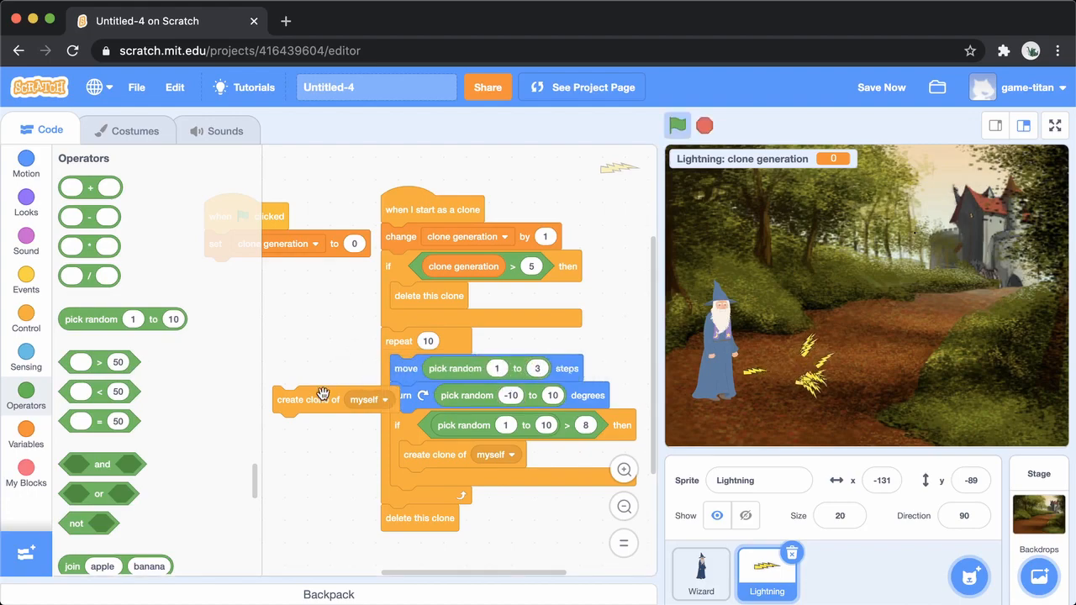
pyautogui.click(678, 125)
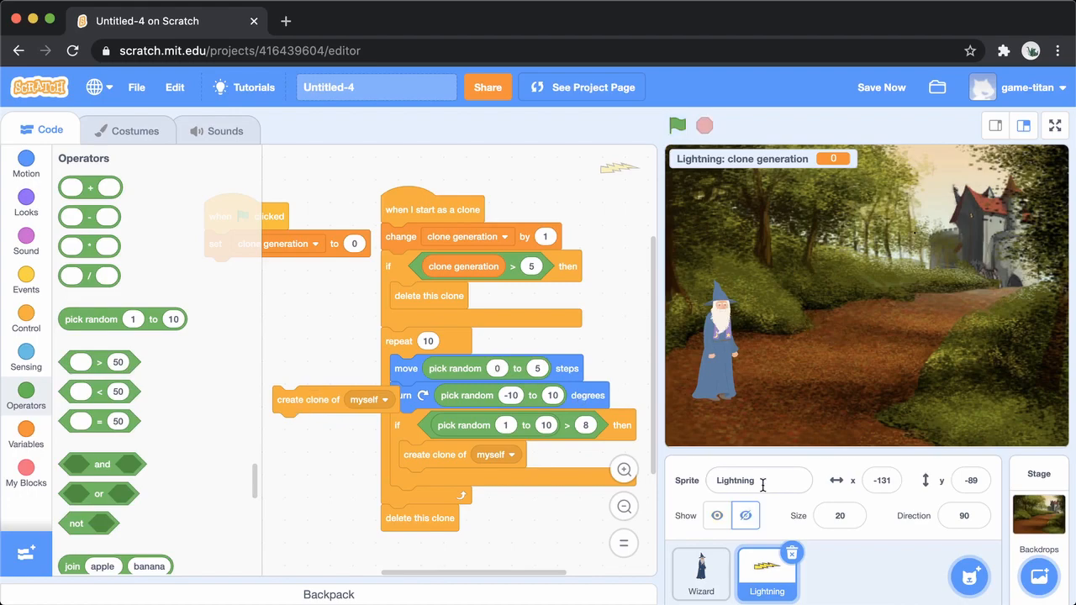
pyautogui.click(26, 202)
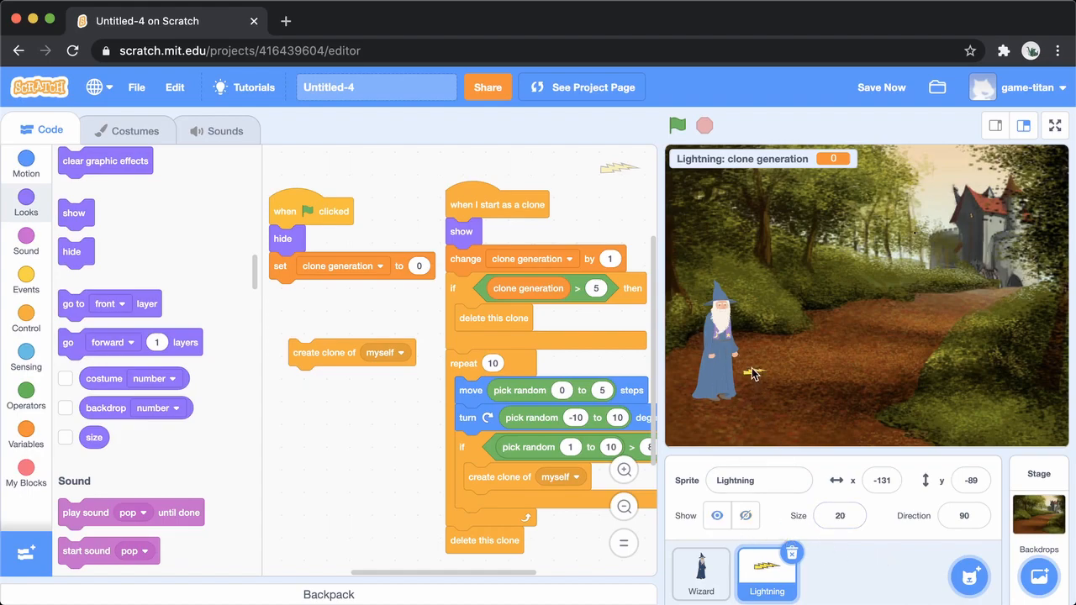
# Step: Hide the original lightning at start, show each clone, then switch to the Wizard's code
pyautogui.click(26, 164)
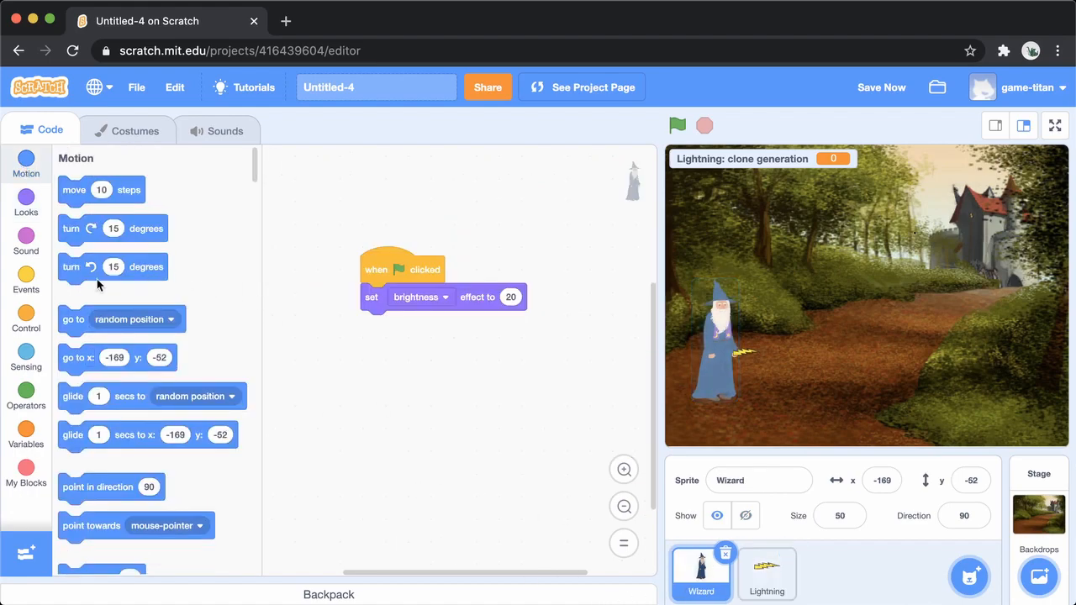
# Step: Give the wizard a second green-flag script with a next costume block
pyautogui.click(26, 202)
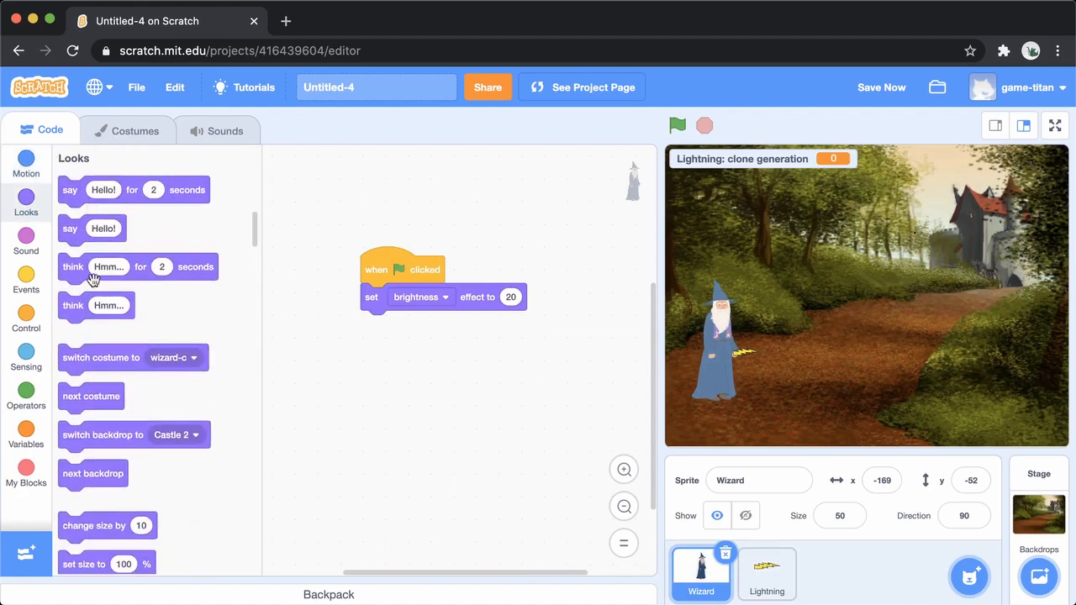
pyautogui.moveTo(91, 396); pyautogui.dragTo(391, 376)
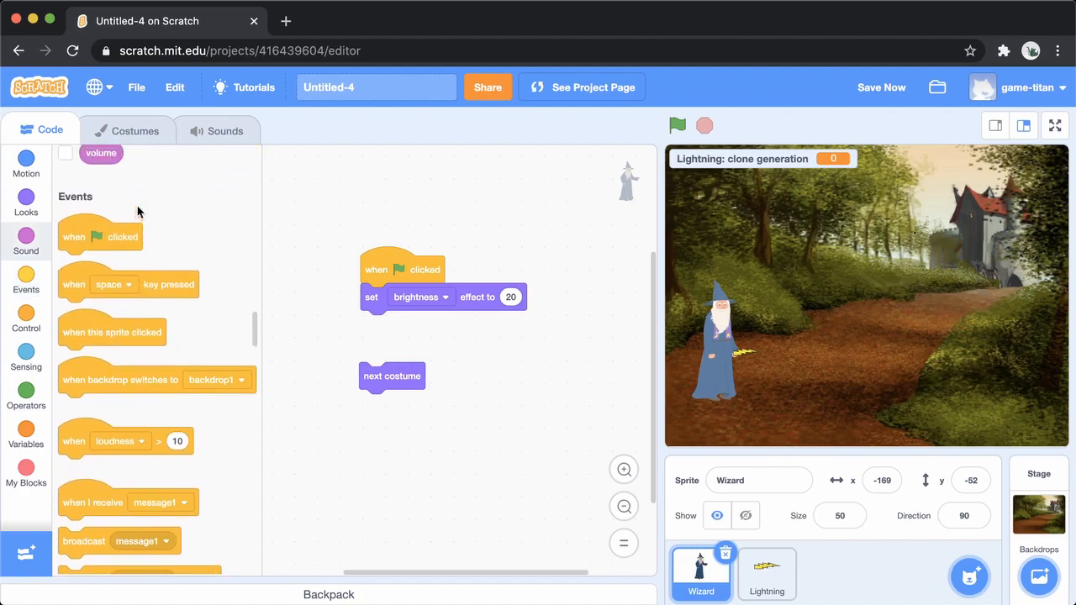
pyautogui.moveTo(100, 237); pyautogui.dragTo(471, 350)
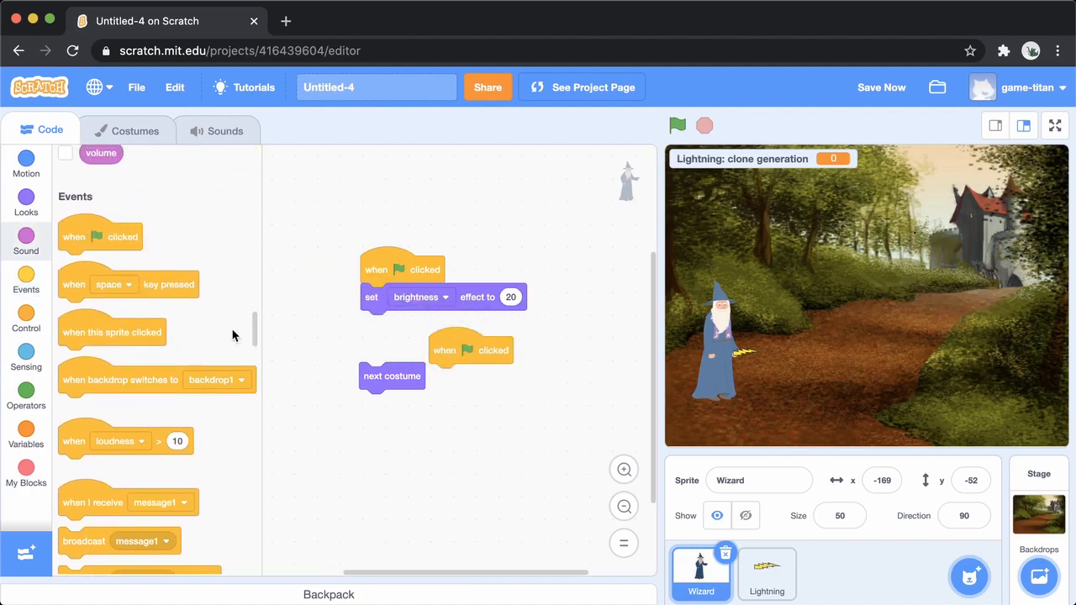
# Step: Wrap next costume in a repeat 3 loop
pyautogui.scroll(-3)
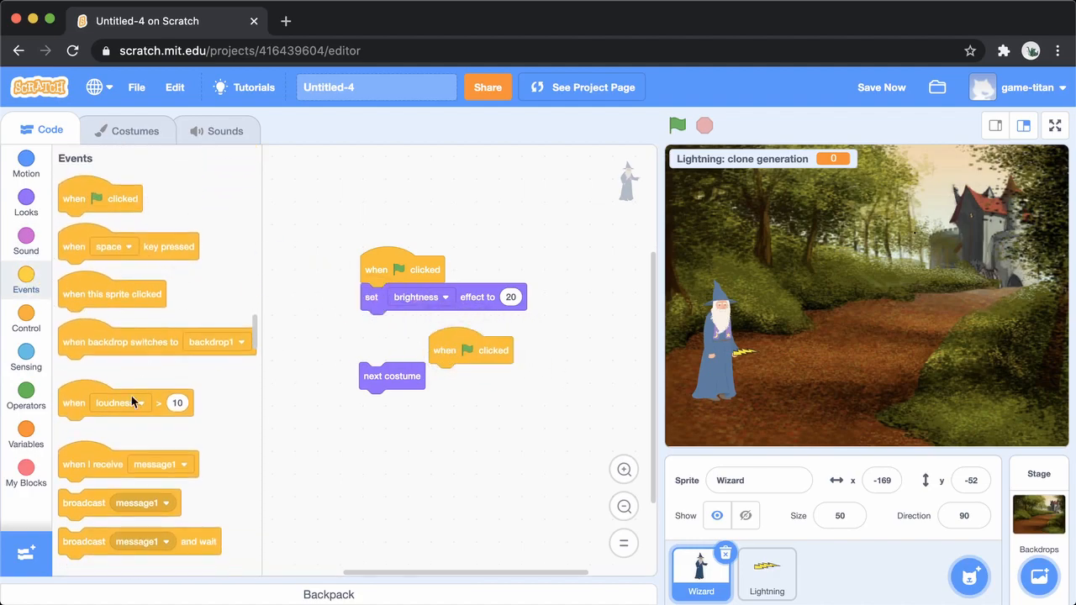
pyautogui.click(26, 319)
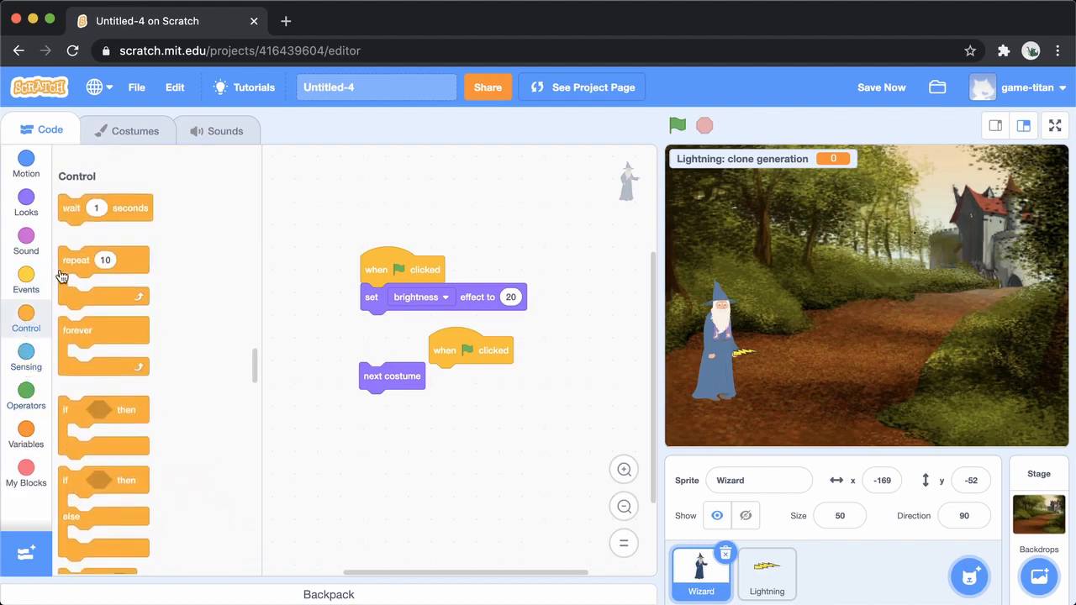
pyautogui.moveTo(103, 260); pyautogui.dragTo(475, 377)
pyautogui.write('3')
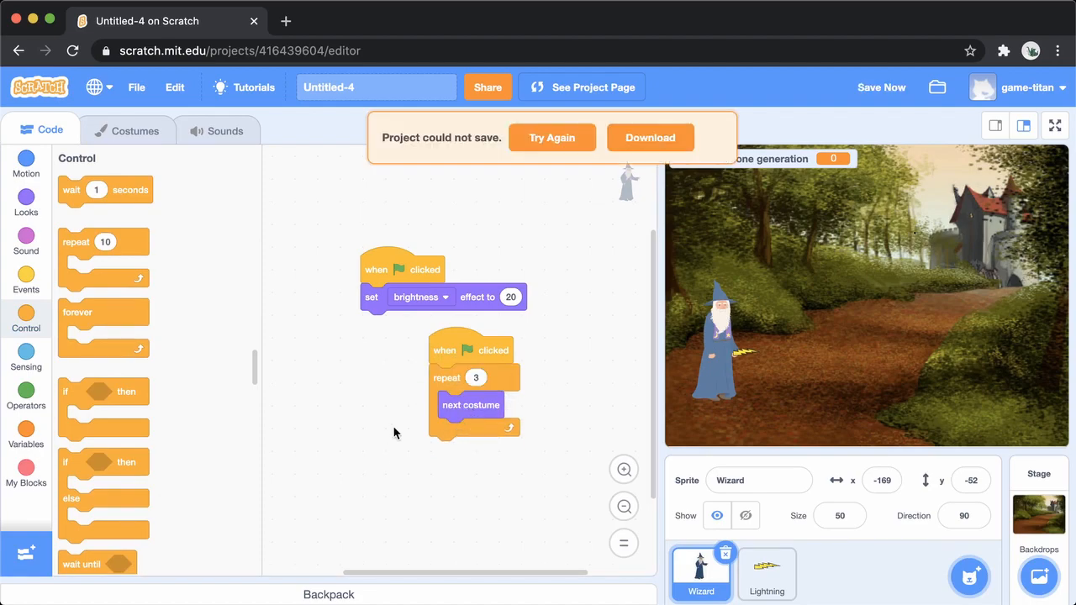
pyautogui.moveTo(714, 151)
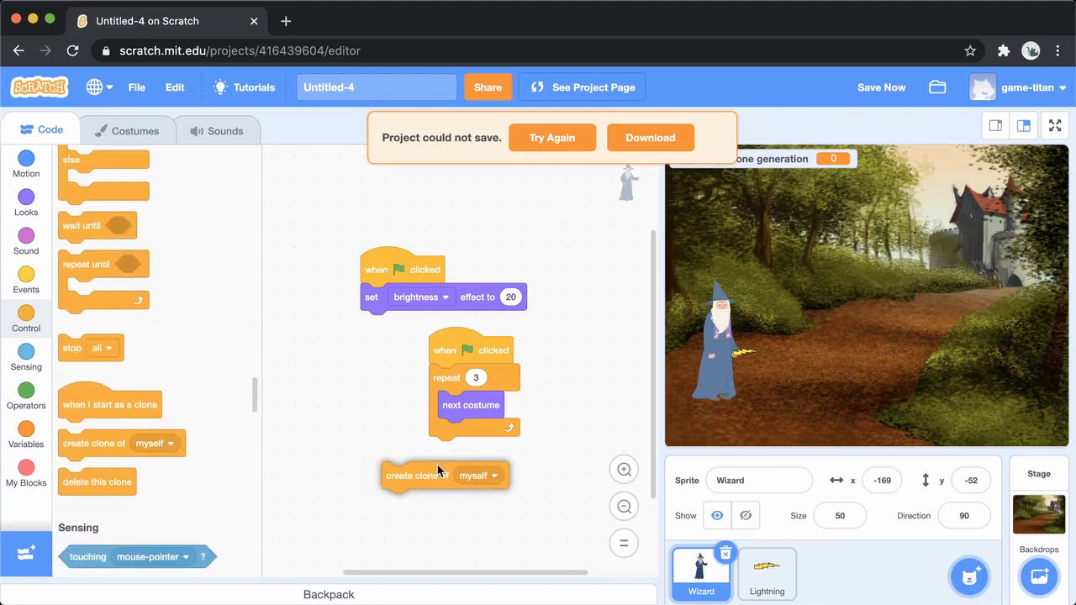
# Step: Make clicking the wizard create a clone of Lightning instead of the green flag
pyautogui.click(479, 475)
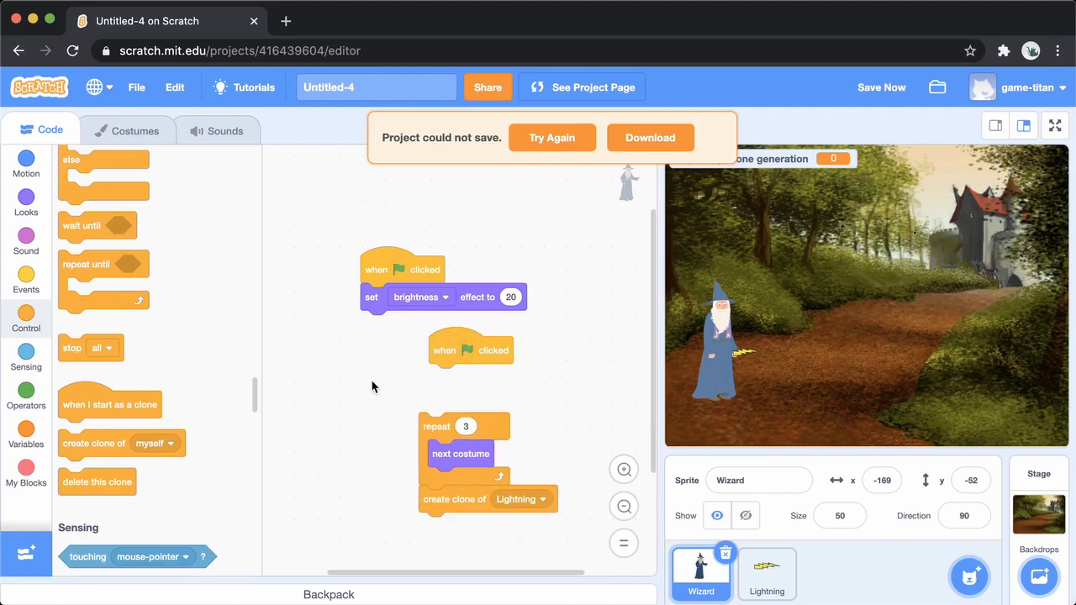
pyautogui.click(26, 281)
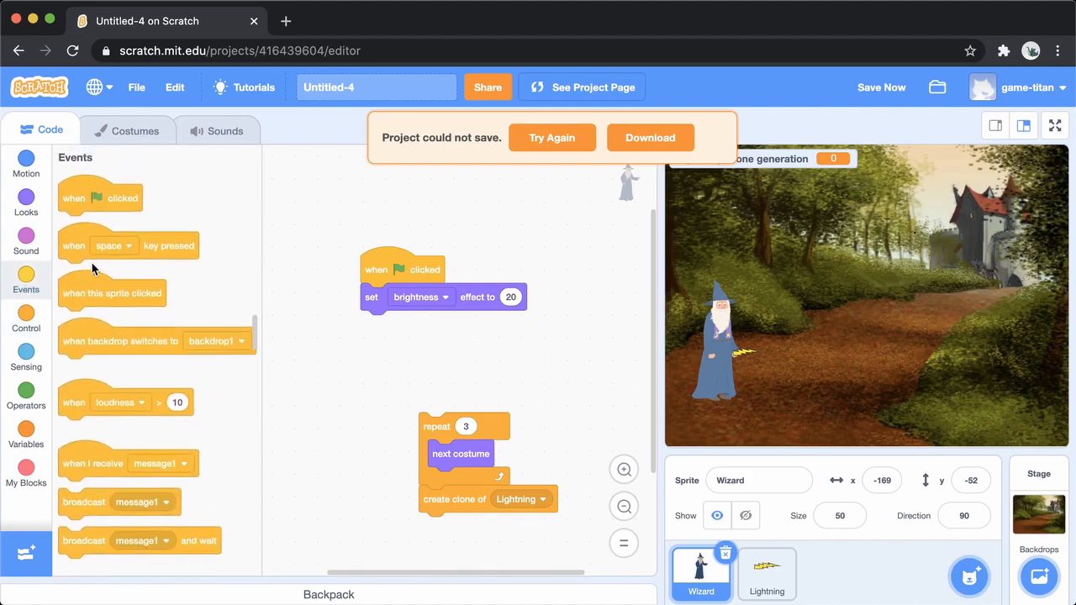
pyautogui.moveTo(111, 294); pyautogui.dragTo(471, 390)
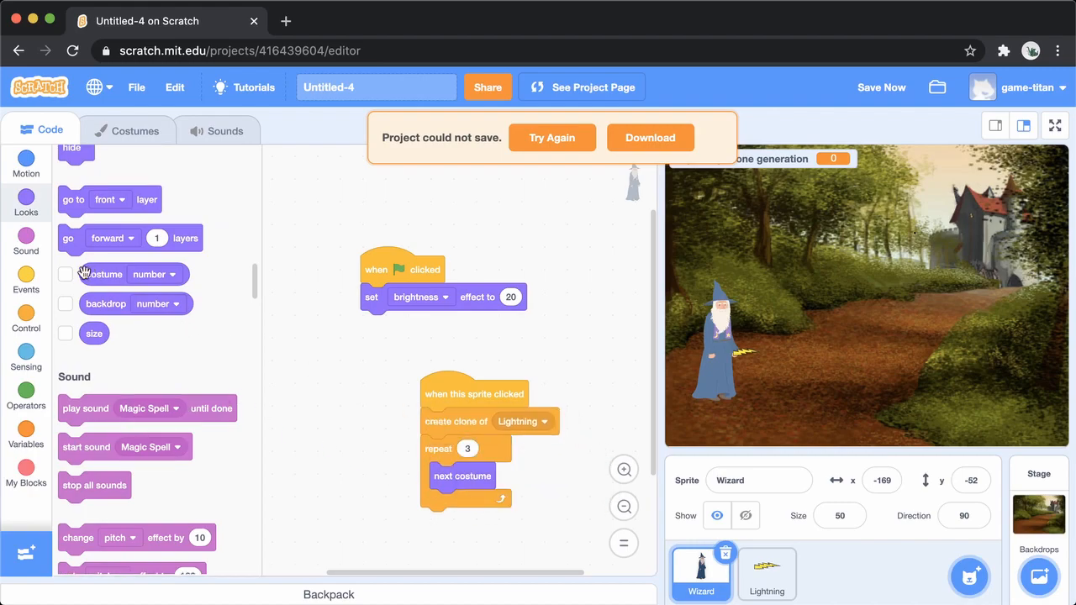
# Step: Add a 0.3-second wait in the loop, test by clicking the wizard, then select Lightning
pyautogui.click(25, 318)
pyautogui.write('.3')
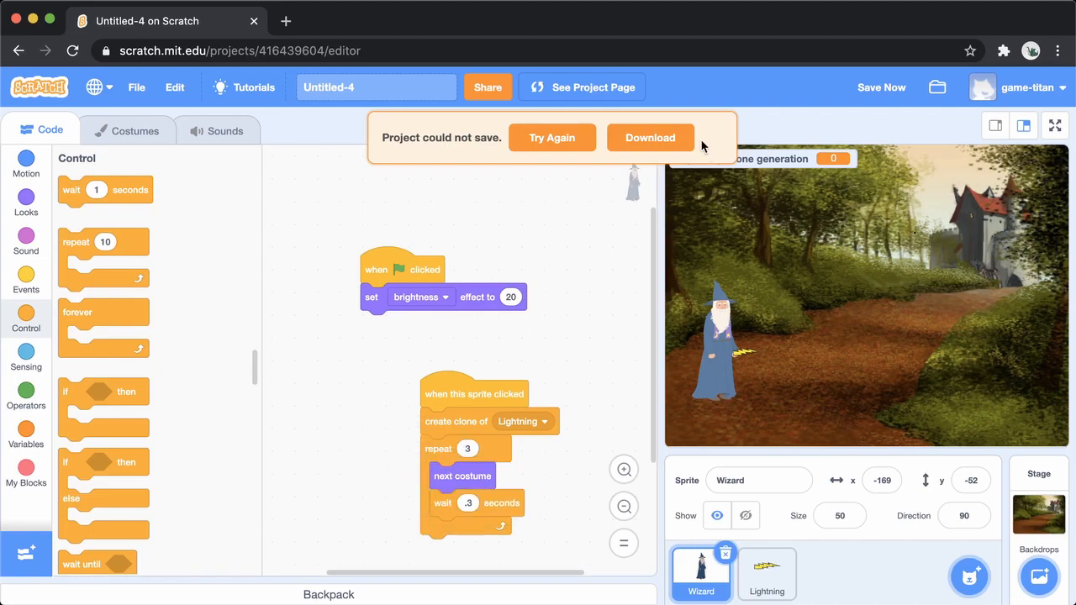
pyautogui.click(725, 336)
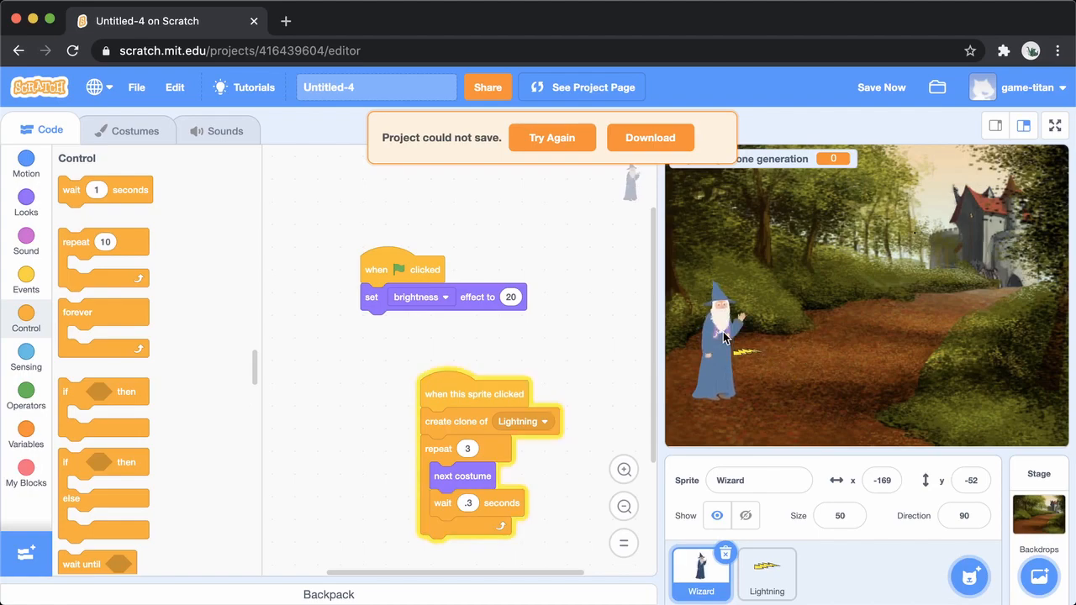
pyautogui.click(766, 571)
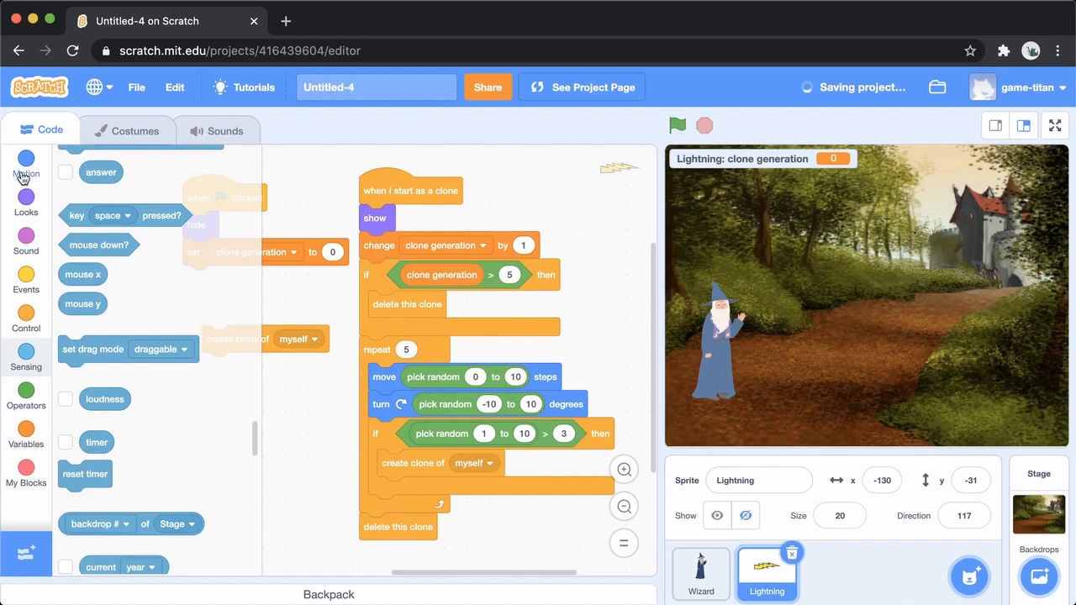
# Step: Point the lightning in direction 90 at start and repeat clones a random 5 to 10 times
pyautogui.click(26, 164)
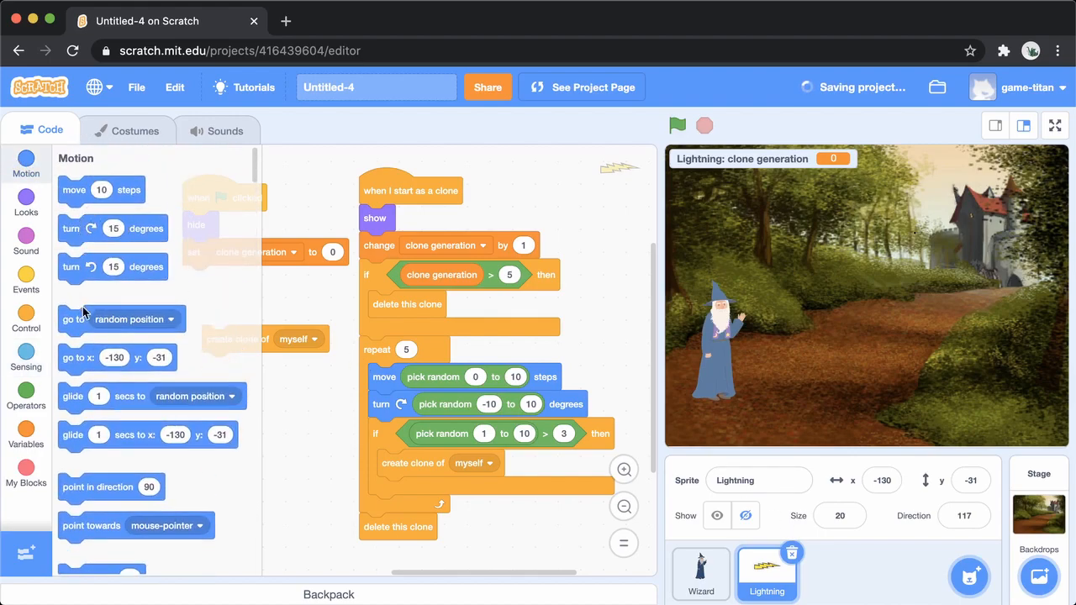
pyautogui.moveTo(80, 483)
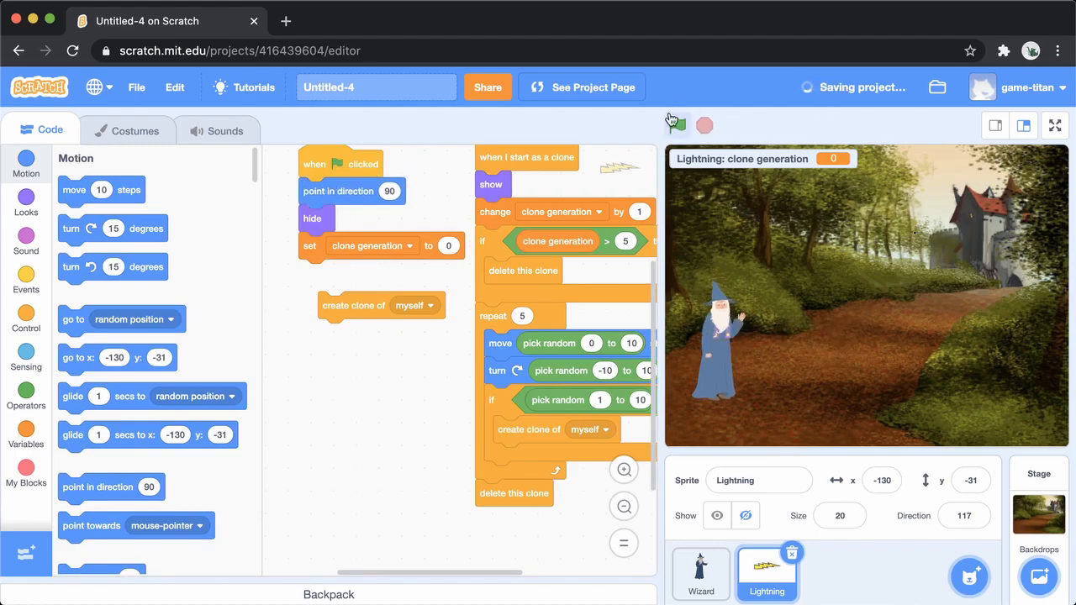
pyautogui.click(677, 126)
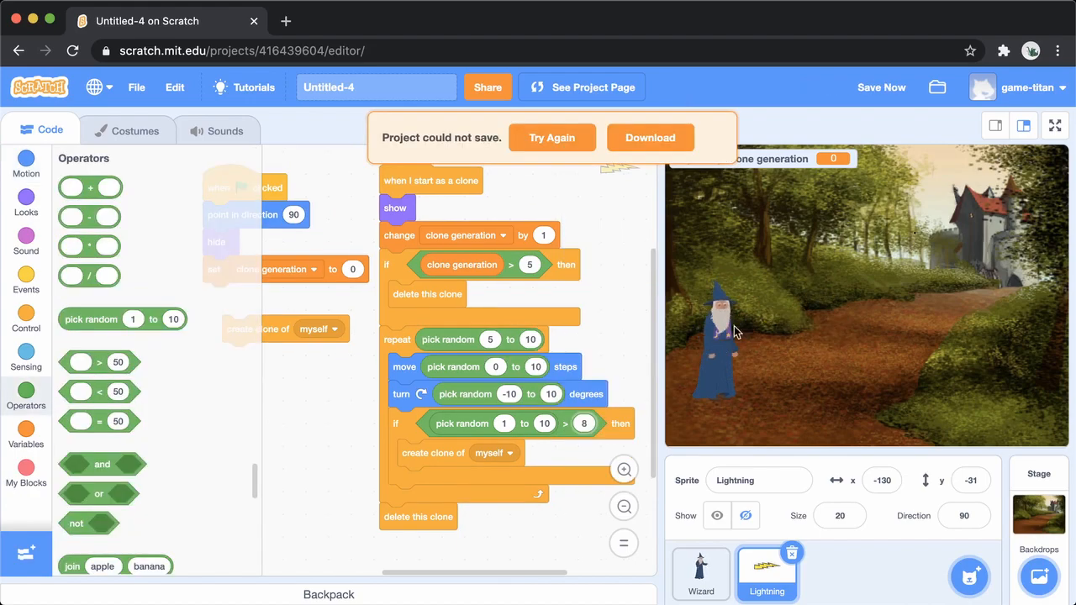
# Step: Run the project full screen with the green flag
pyautogui.click(1054, 126)
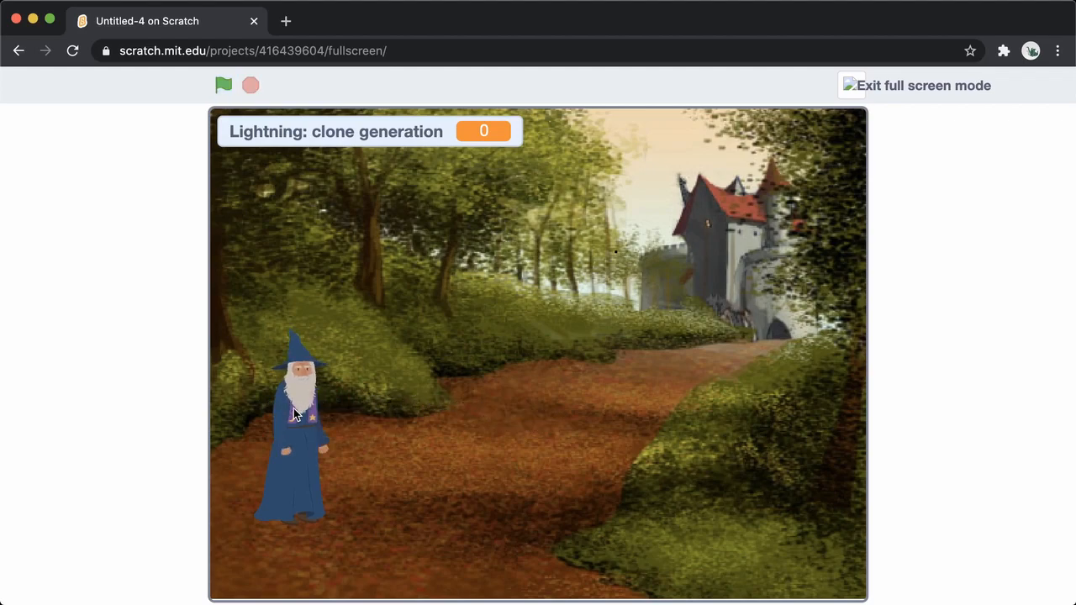
pyautogui.click(223, 85)
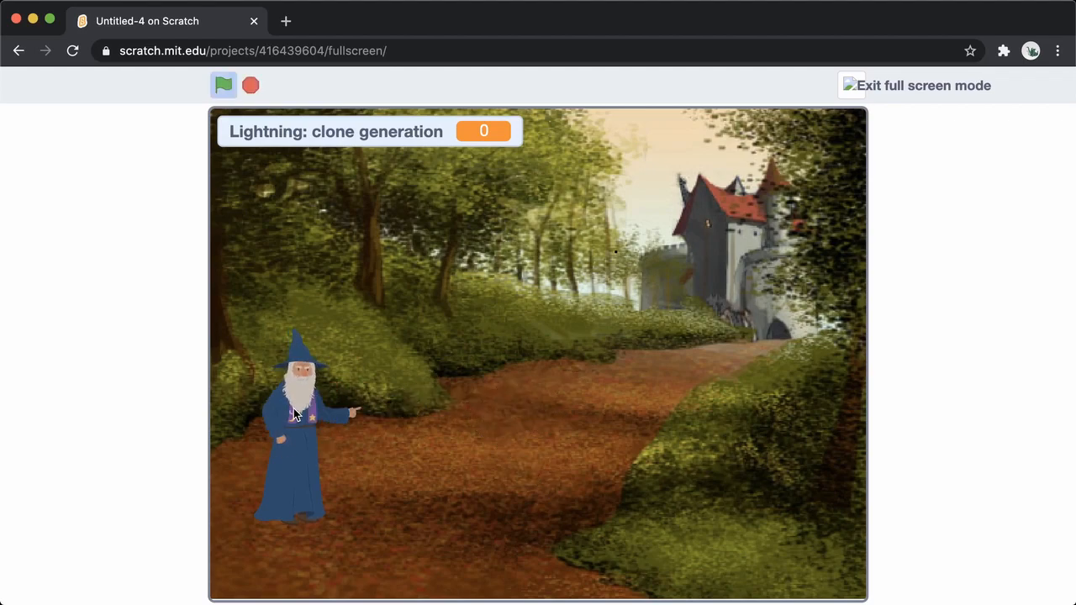